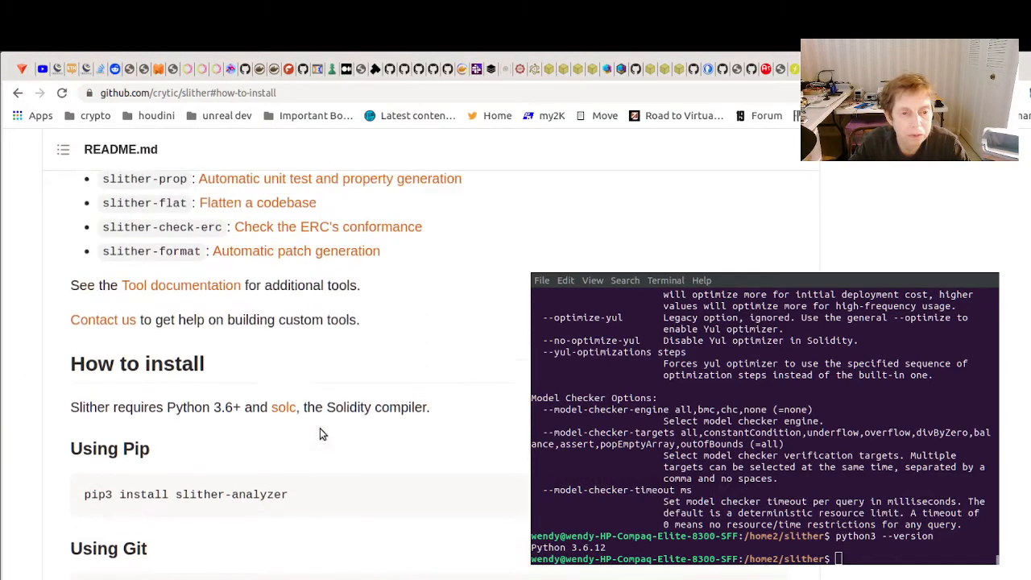
# Step: Jump to the Features section from the Slither README's table of contents
pyautogui.scroll(-3)
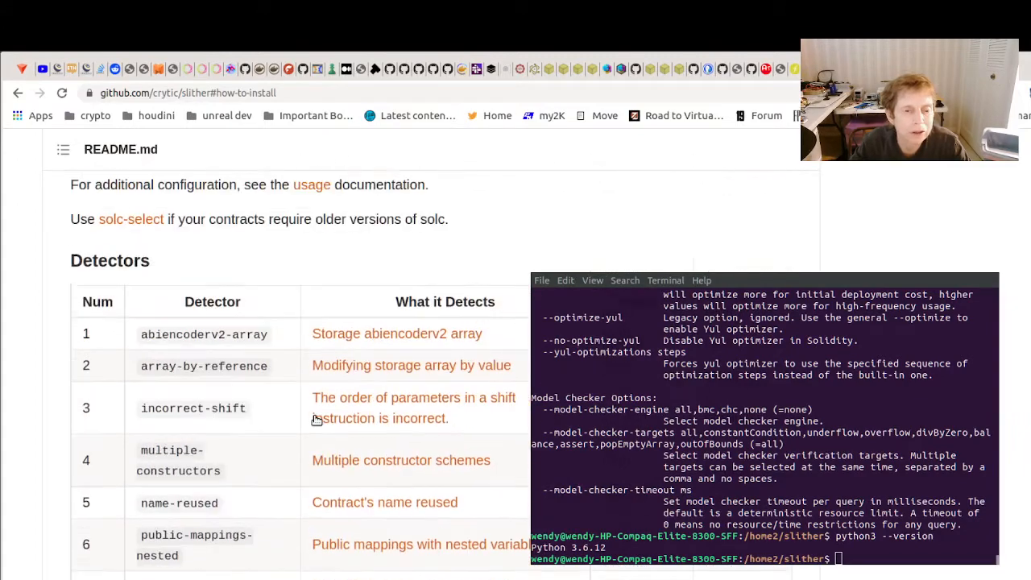
pyautogui.scroll(3)
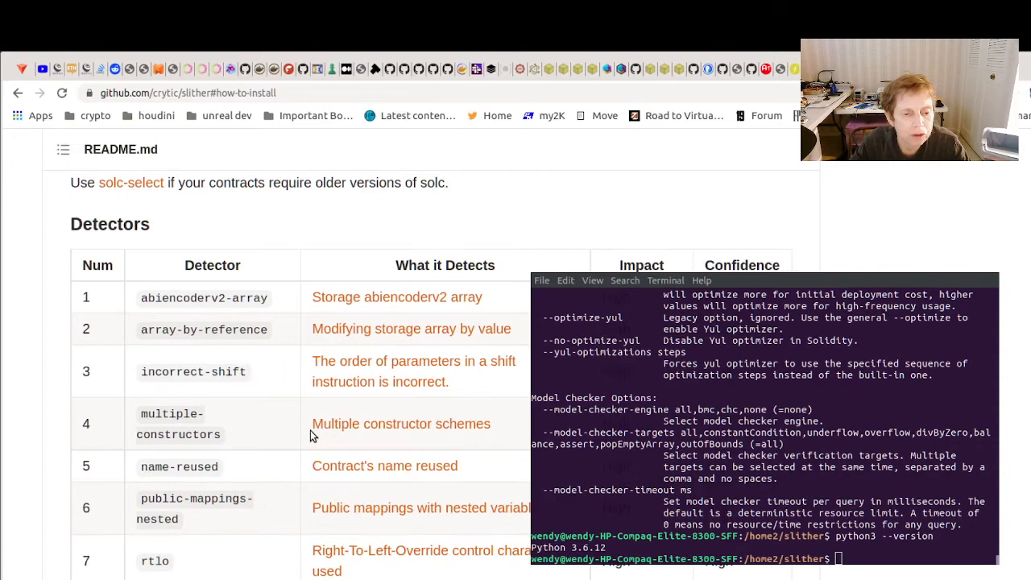
pyautogui.scroll(3)
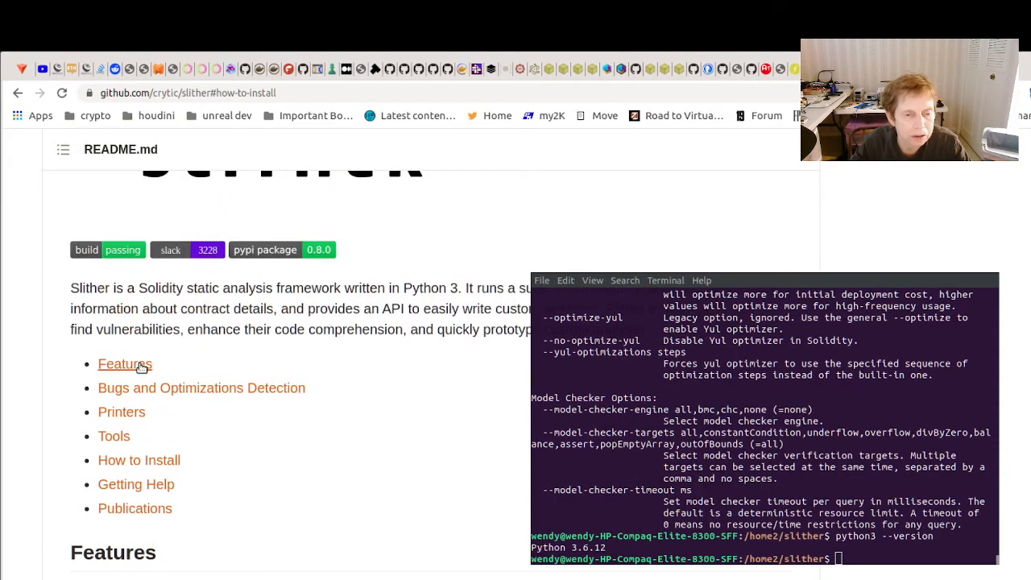
pyautogui.click(125, 364)
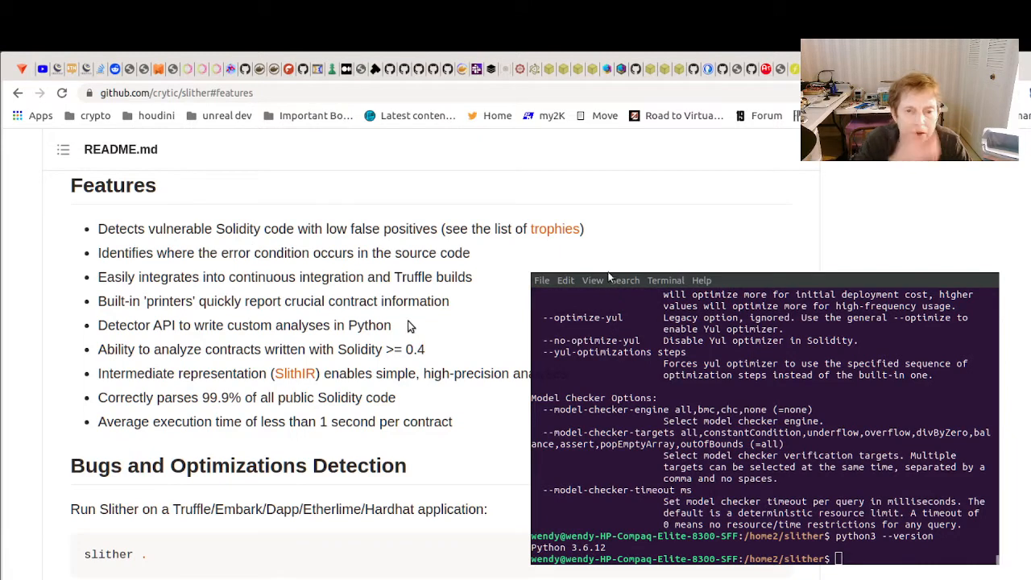
pyautogui.moveTo(411, 310)
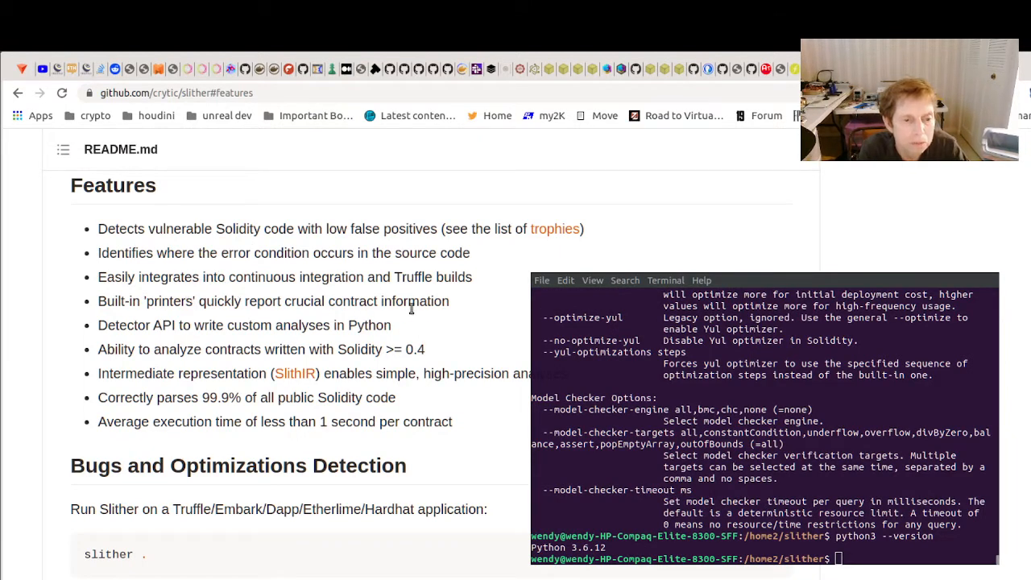
pyautogui.moveTo(296, 344)
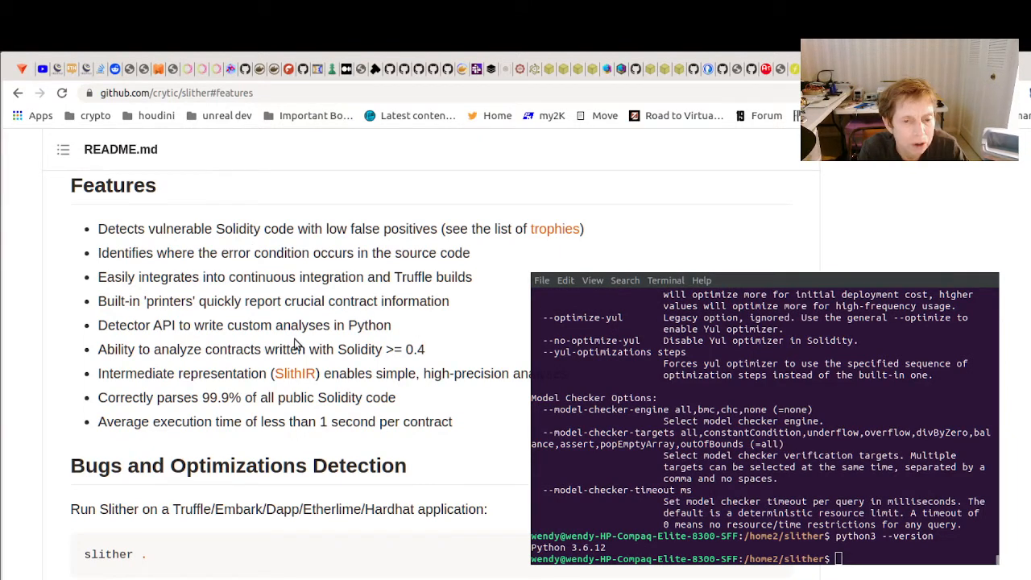
pyautogui.moveTo(201, 320)
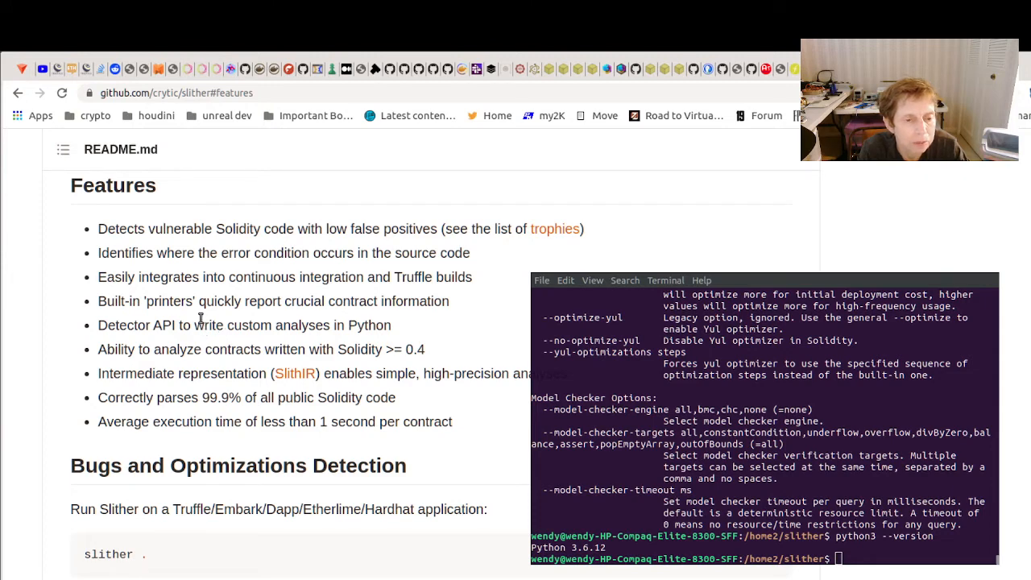
pyautogui.moveTo(385, 306)
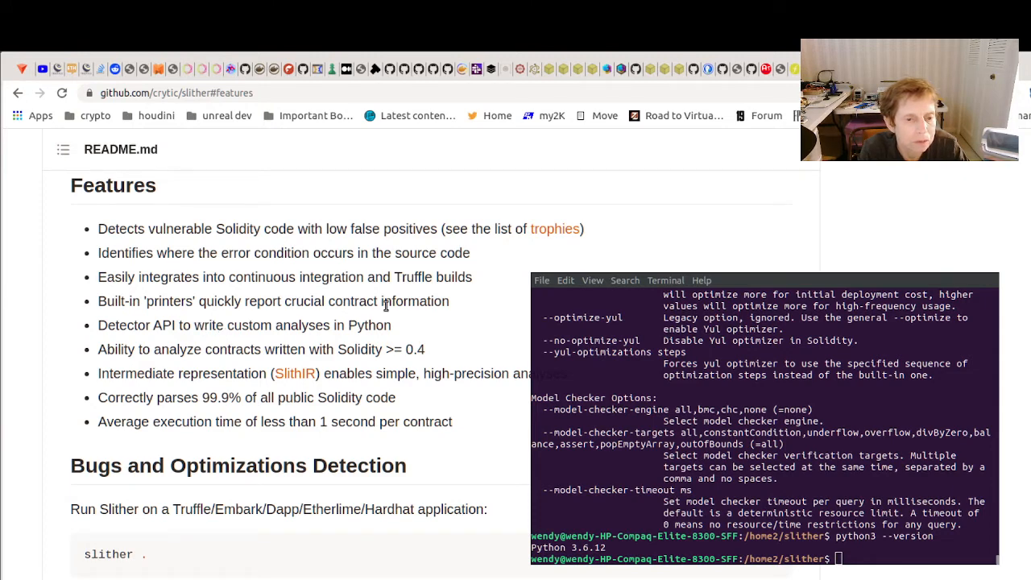
pyautogui.moveTo(132, 302)
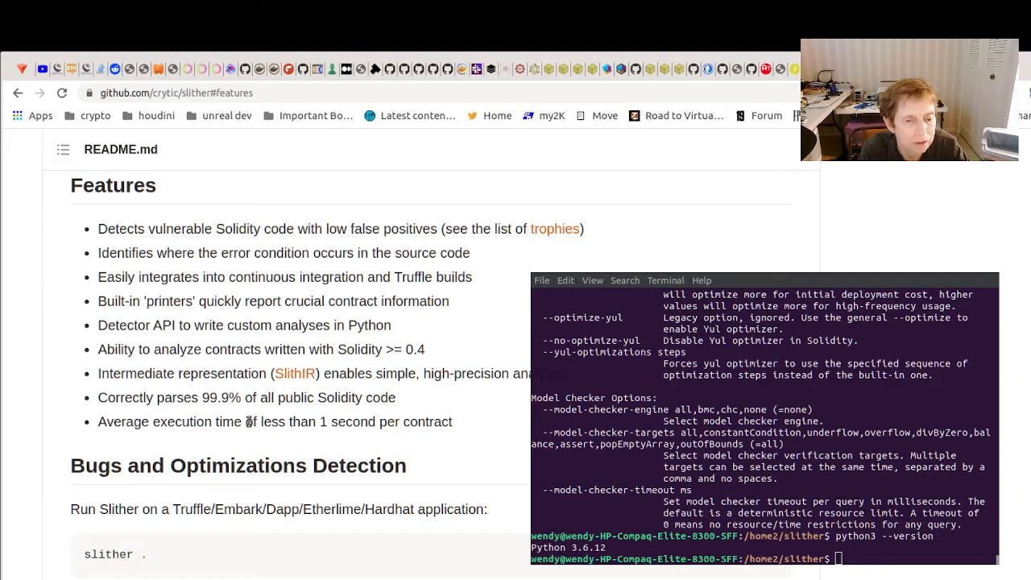
pyautogui.moveTo(284, 417)
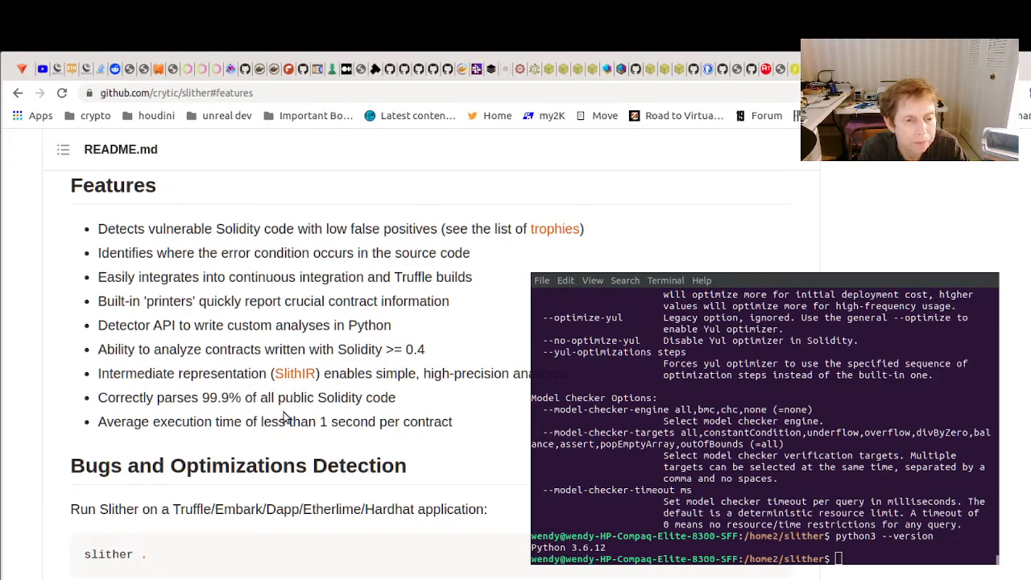
# Step: Scroll through the Features and Detectors table down to How to install
pyautogui.scroll(-3)
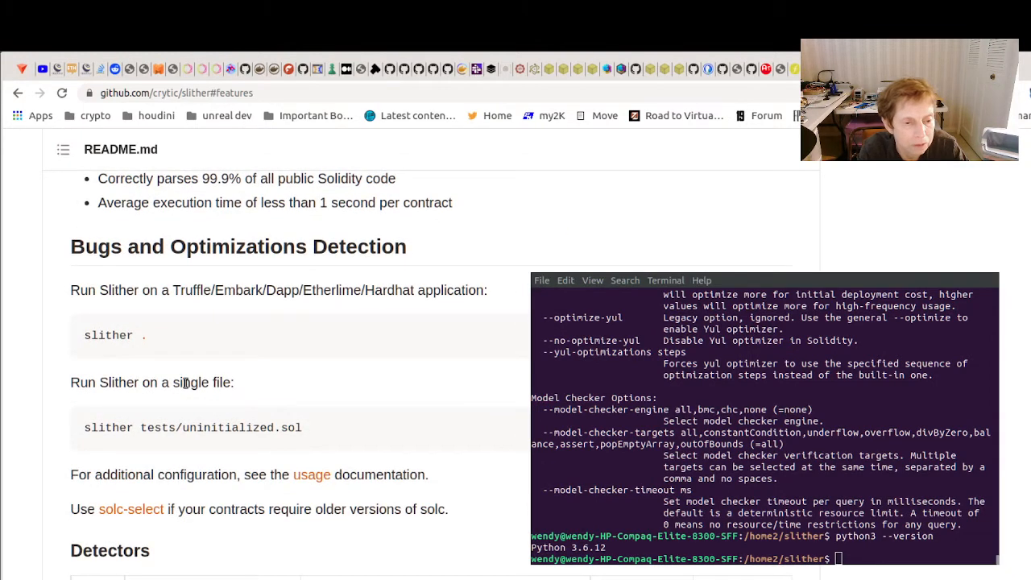
pyautogui.moveTo(269, 389)
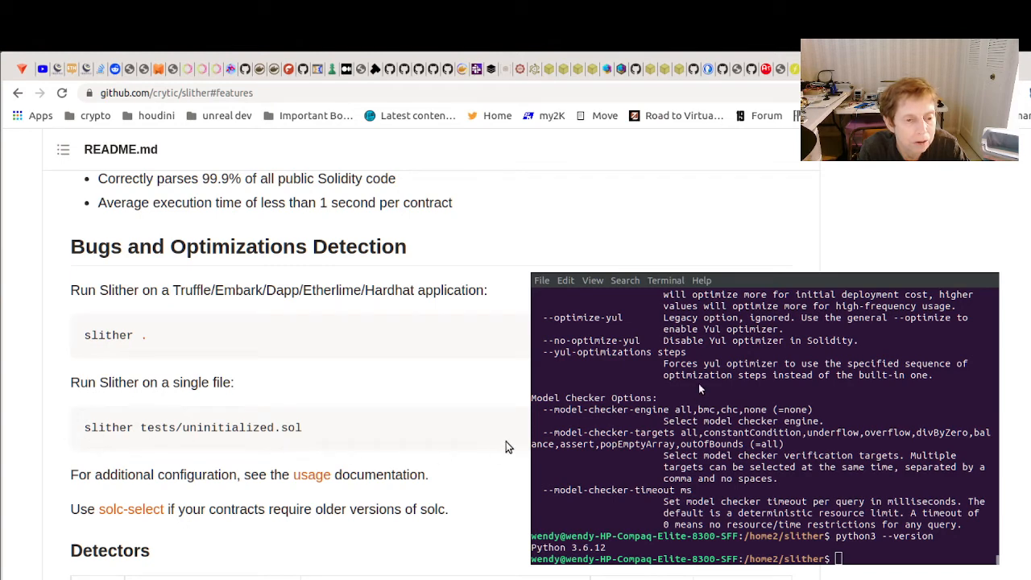
pyautogui.moveTo(756, 334)
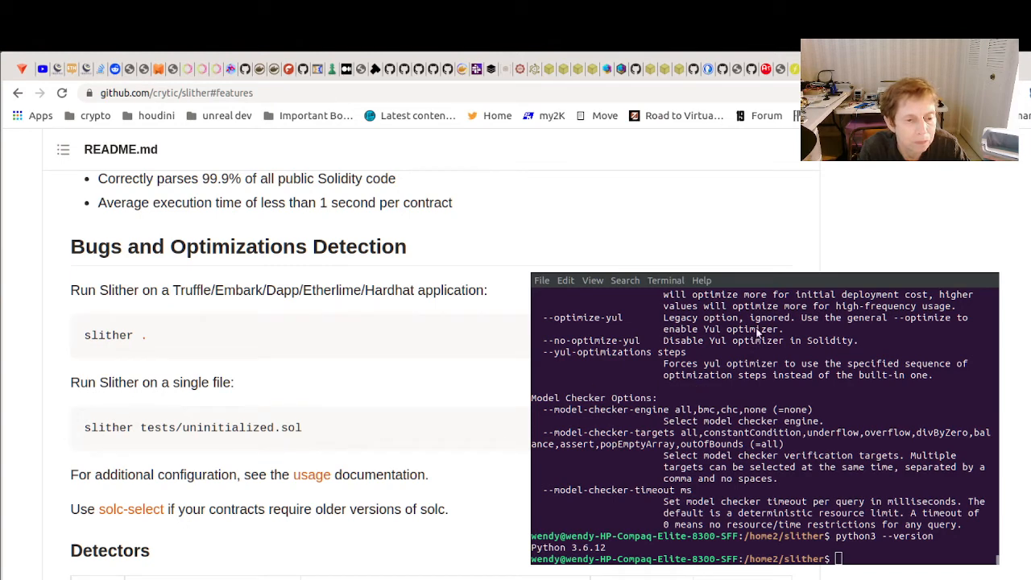
pyautogui.scroll(-3)
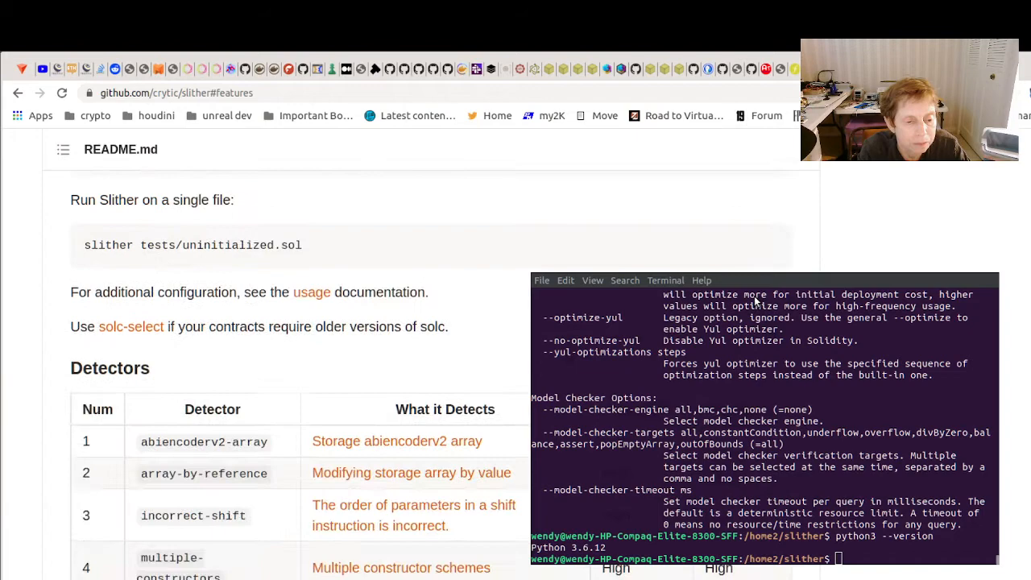
pyautogui.scroll(-3)
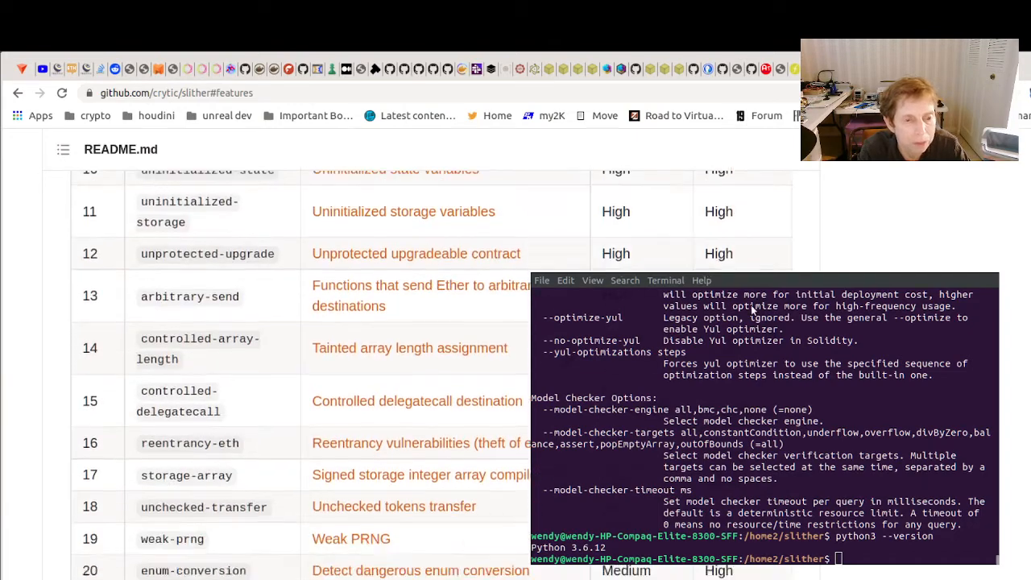
pyautogui.scroll(-3)
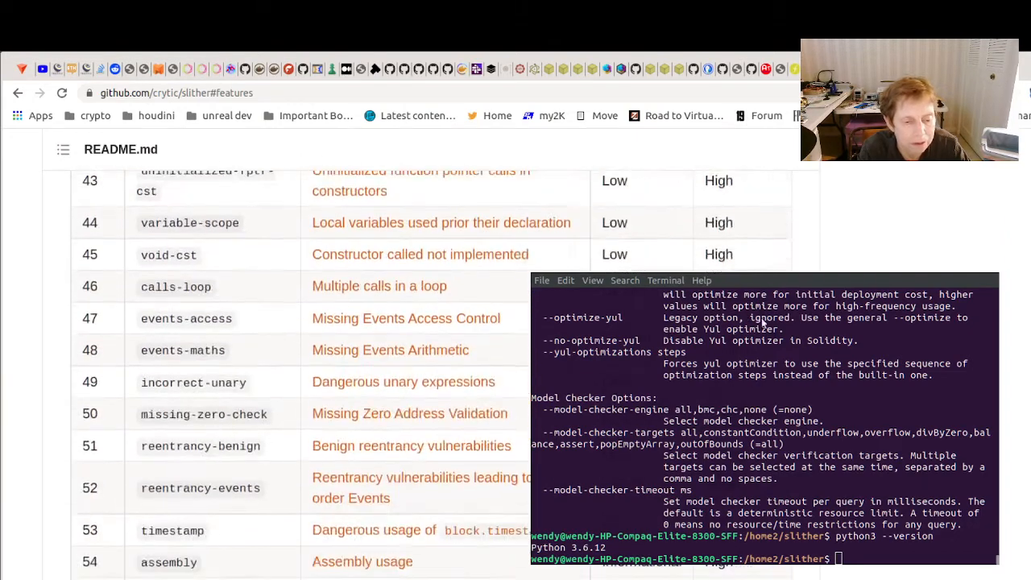
pyautogui.scroll(-3)
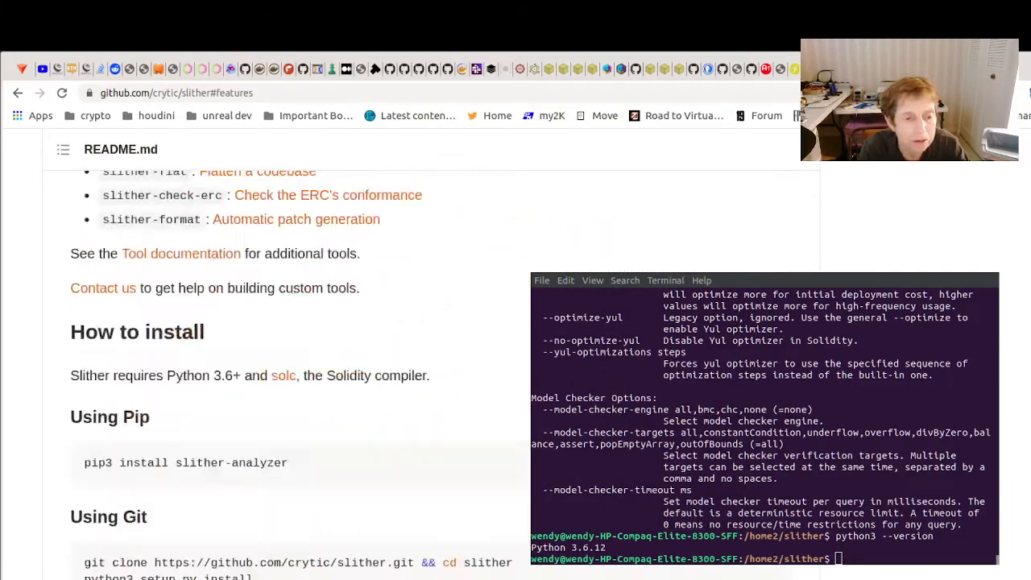
pyautogui.scroll(-3)
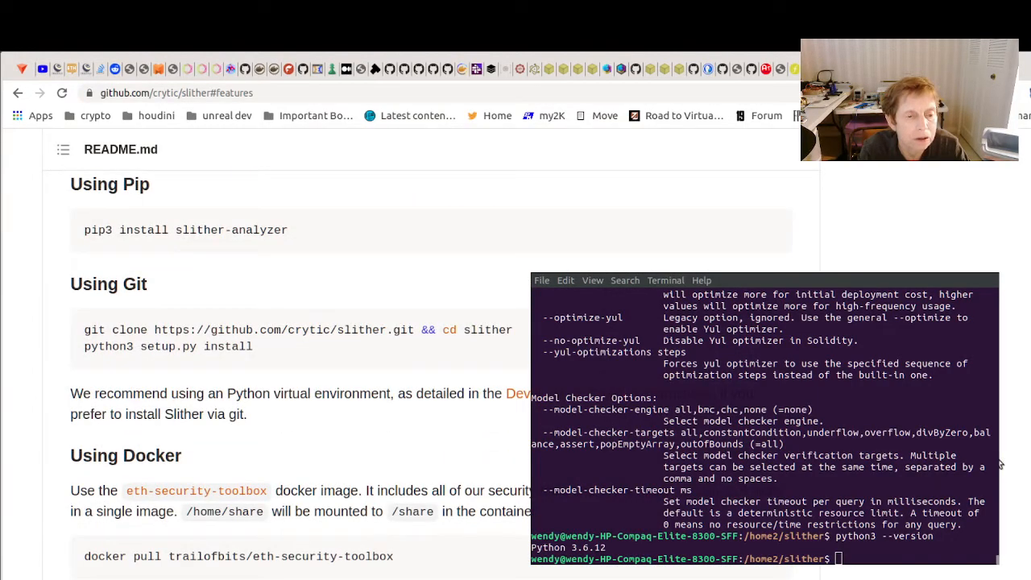
pyautogui.moveTo(181, 229)
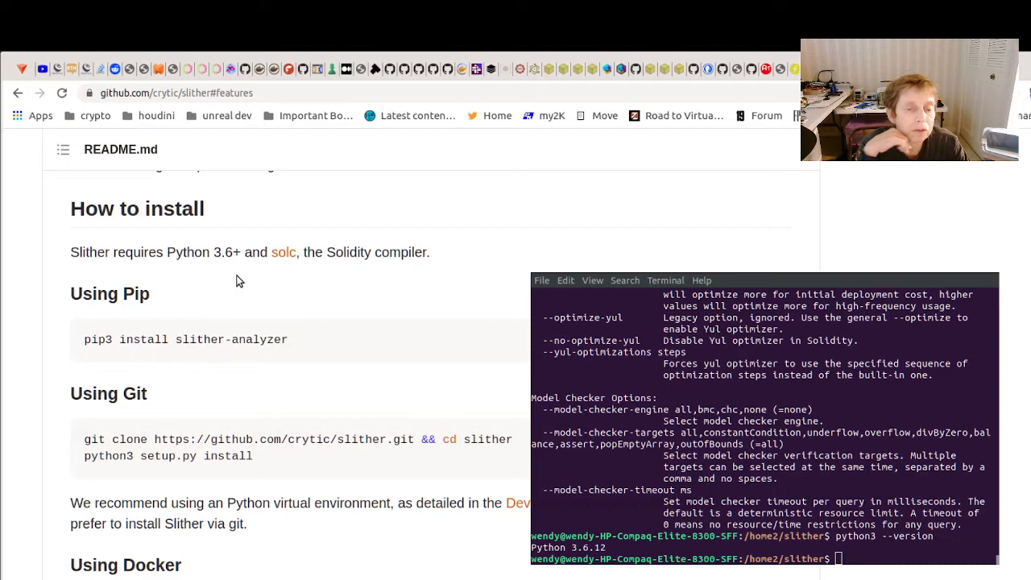
pyautogui.moveTo(328, 285)
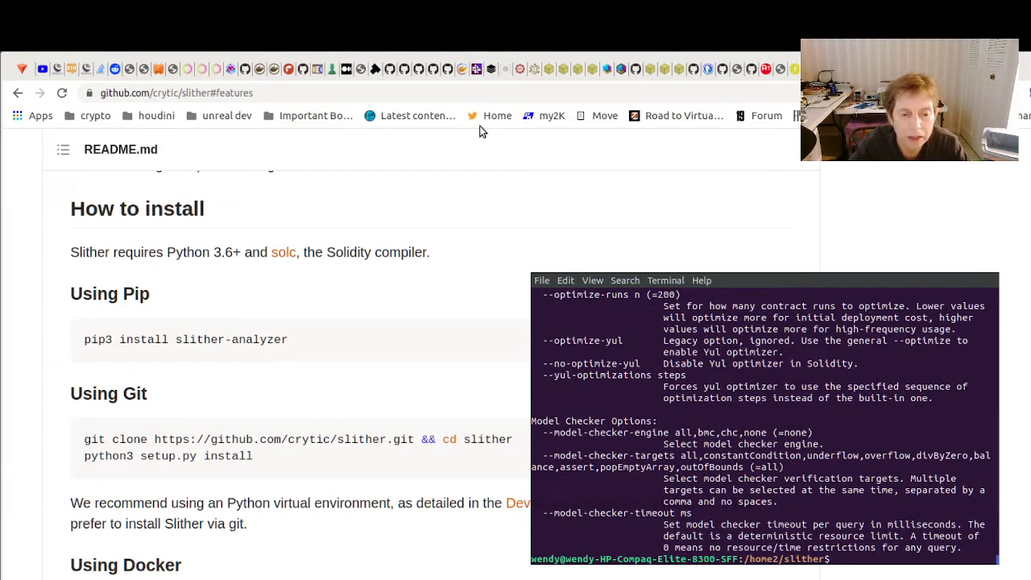
pyautogui.moveTo(222, 334)
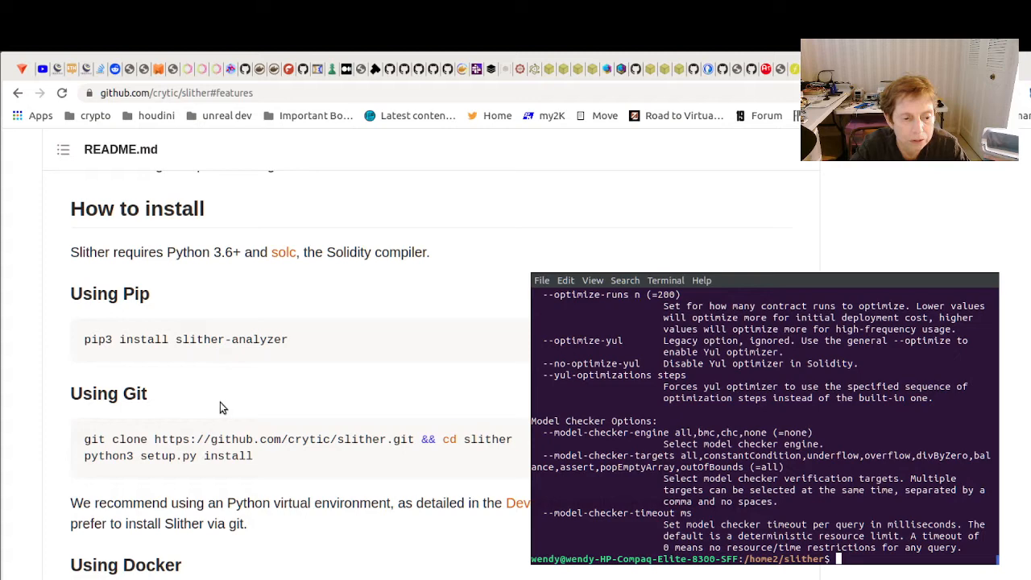
pyautogui.moveTo(475, 185)
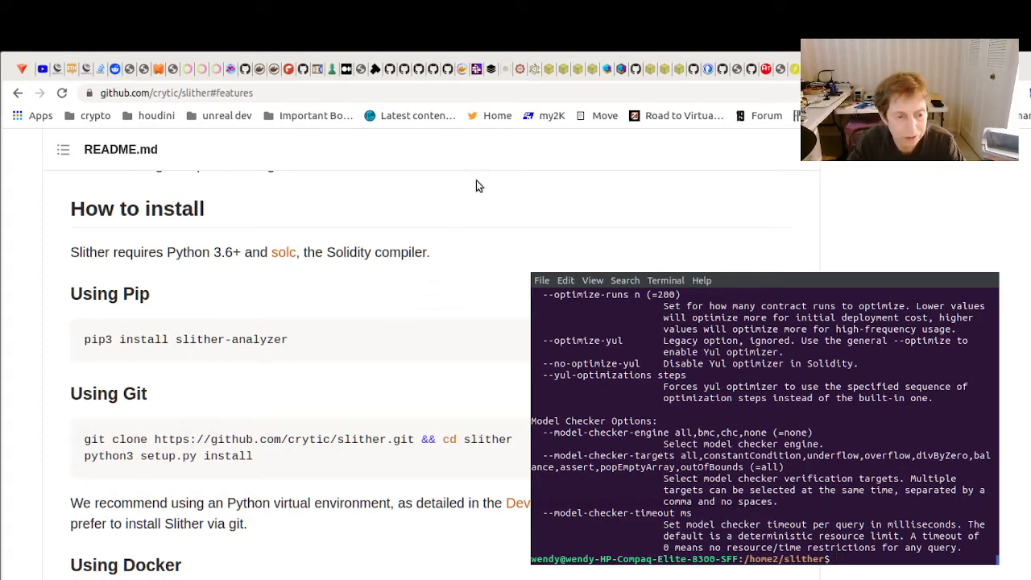
# Step: Clone crytic/slither, cd into it, and run python3 setup.py install, which hits permission denied
pyautogui.write('git')
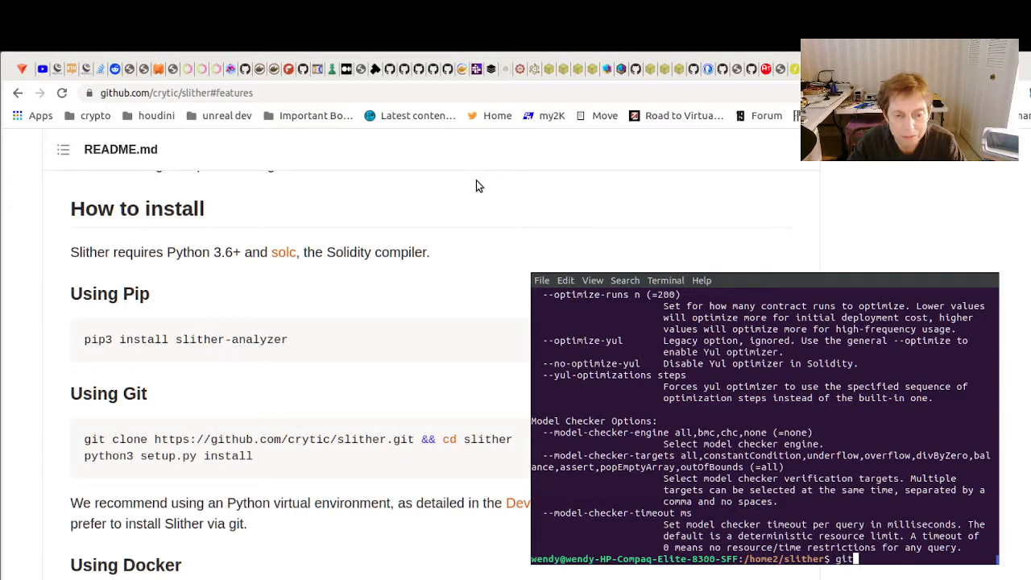
pyautogui.write('c')
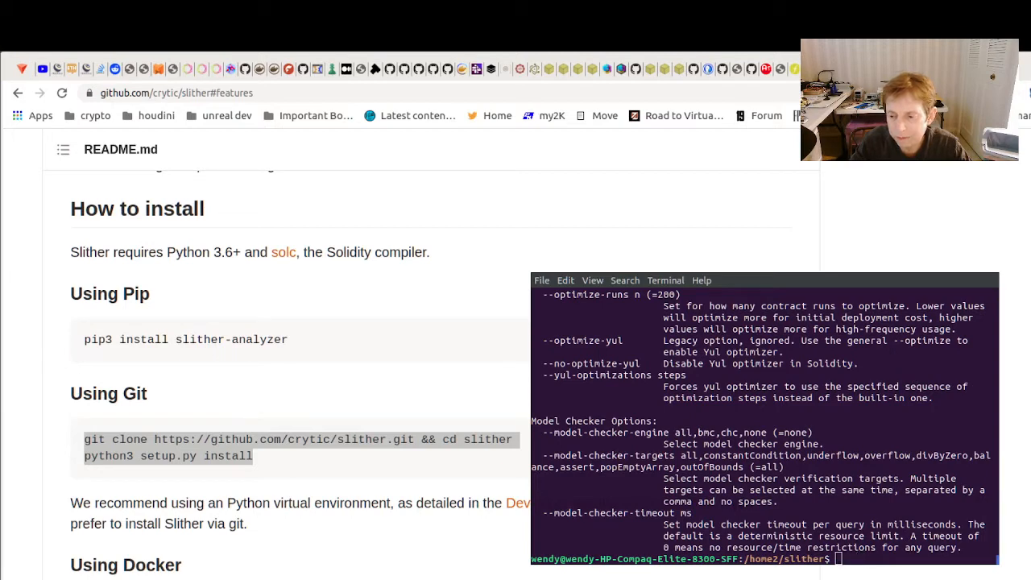
pyautogui.write('git clone https://github.com/crytic/slither.git && cd slither')
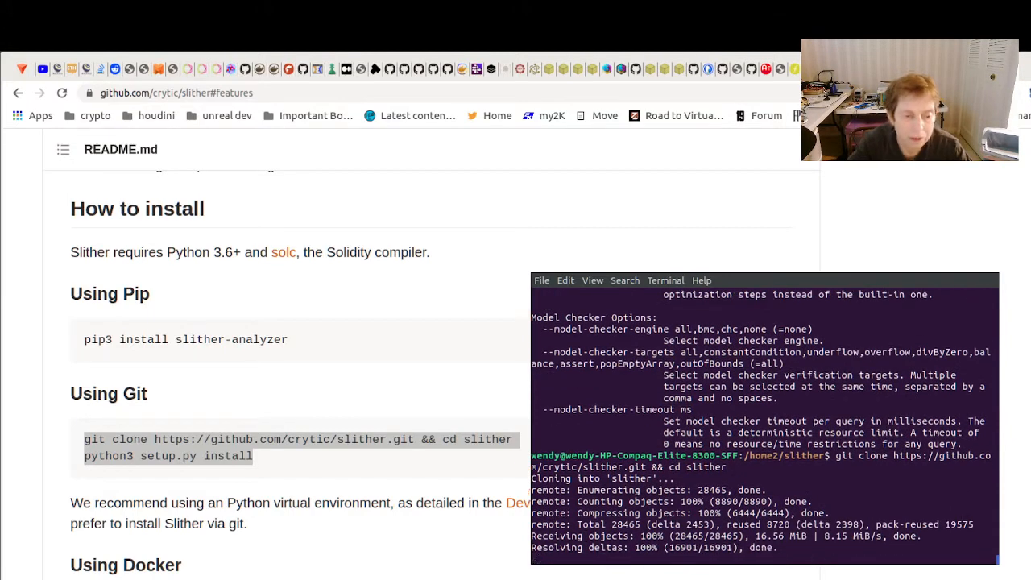
pyautogui.write('python3 setup.py install')
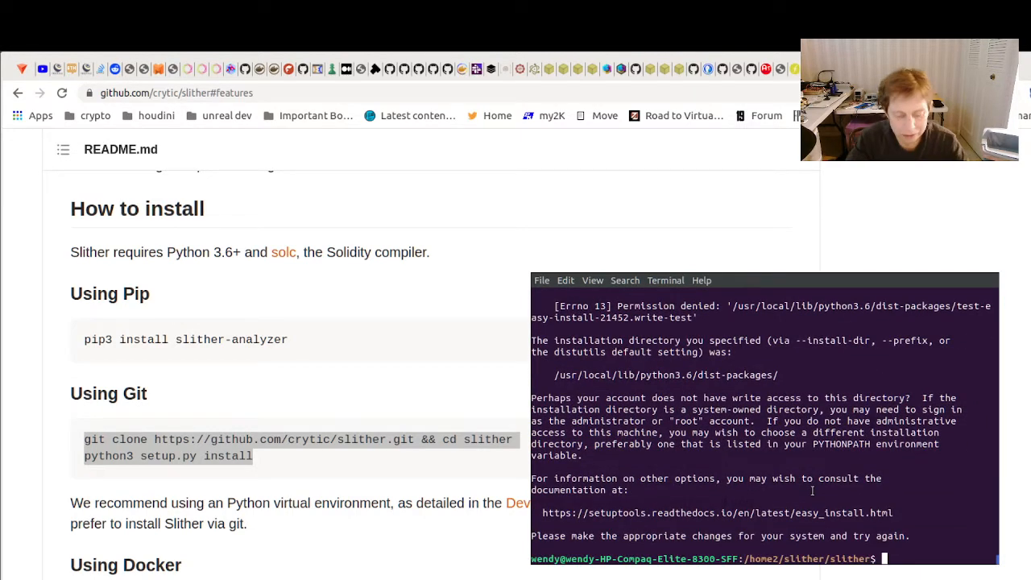
pyautogui.write('cd')
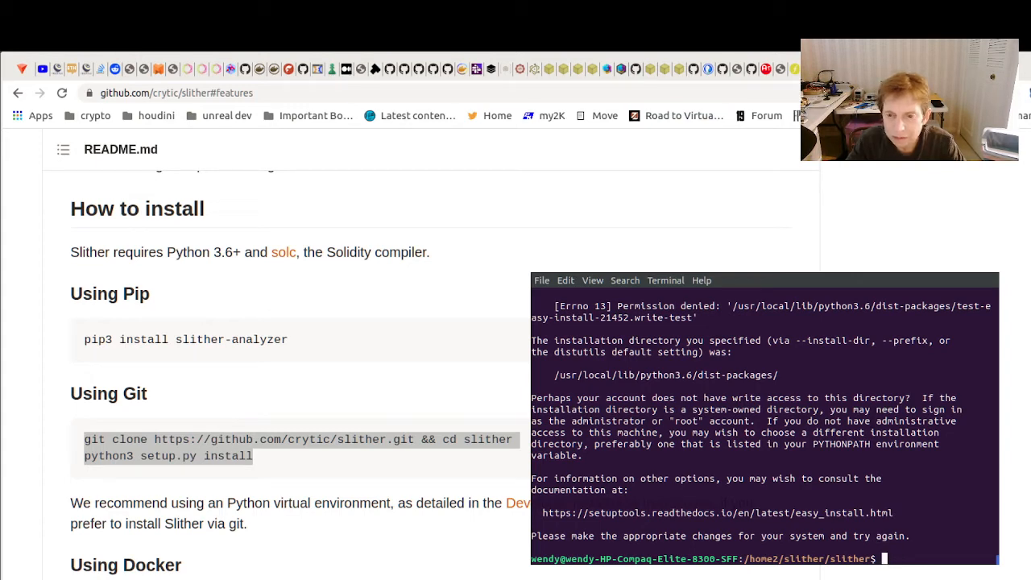
pyautogui.write('ls')
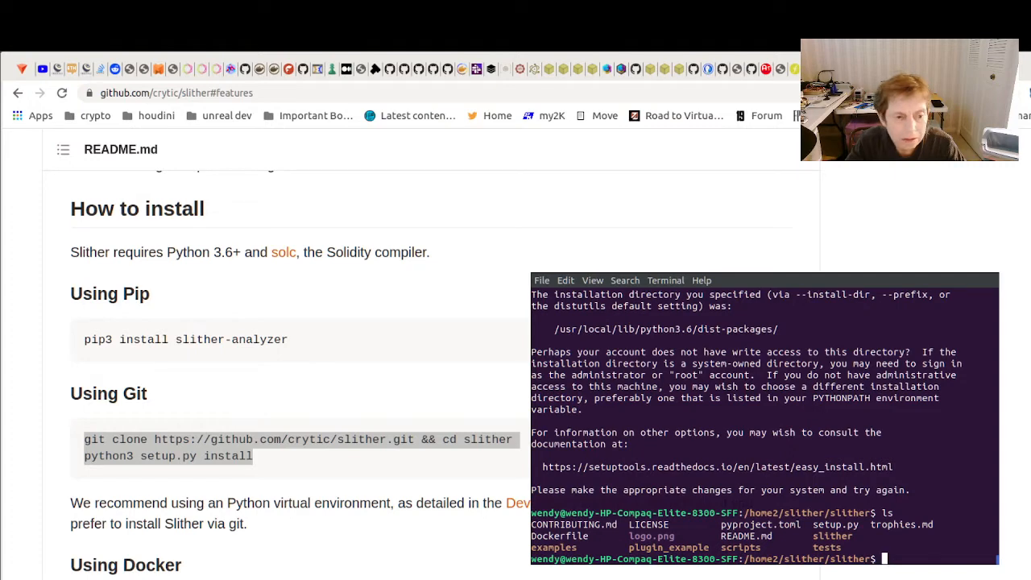
pyautogui.write('python3 setup')
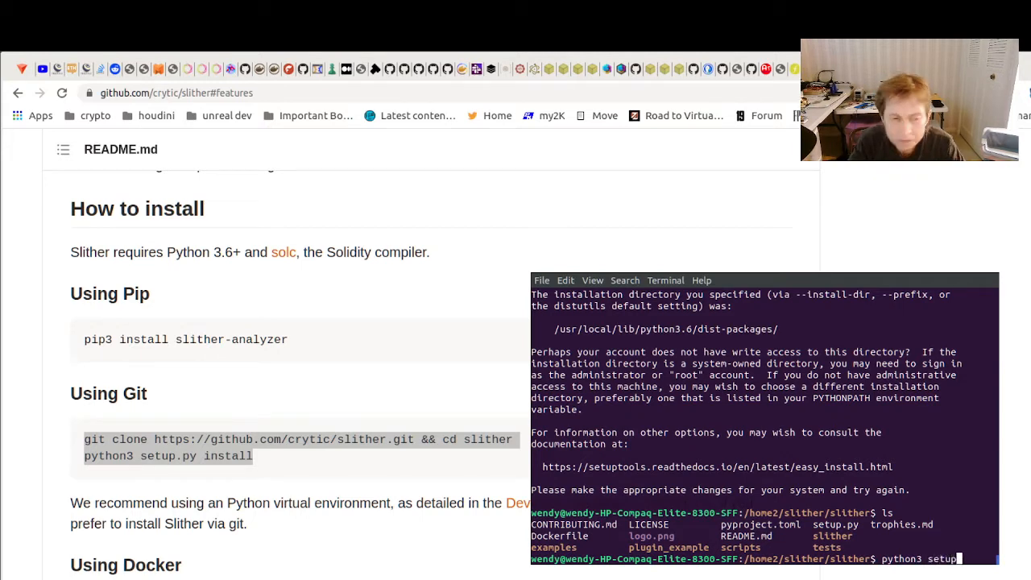
pyautogui.write('.py')
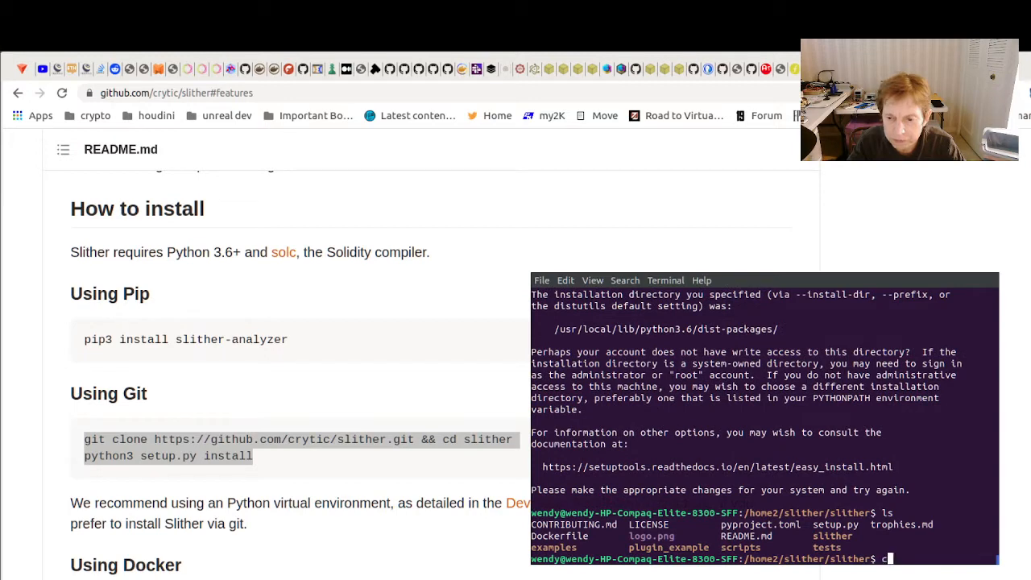
# Step: Make the slither folder writable by all users with sudo chmod a+w slither
pyautogui.write('hmod a+w')
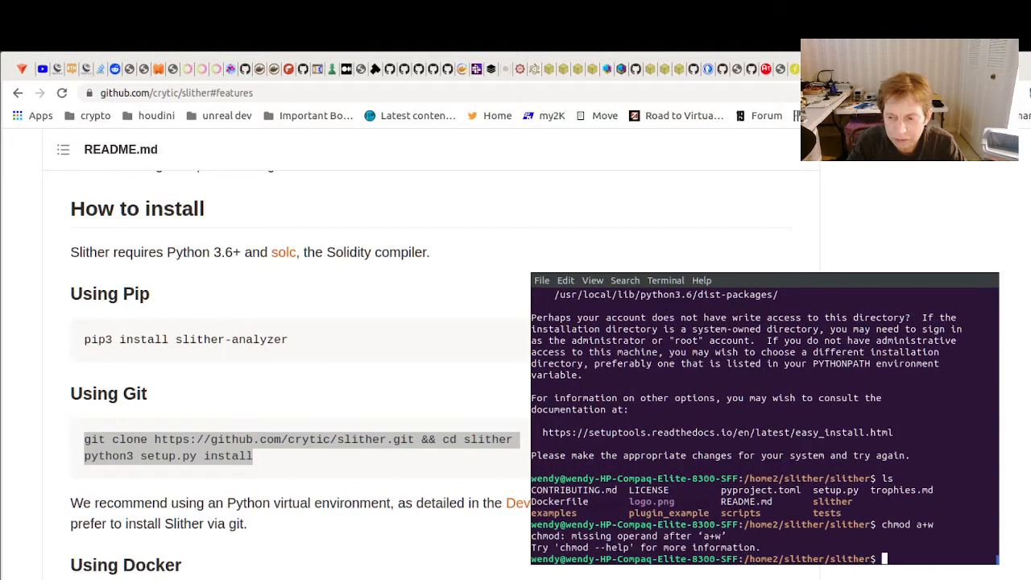
pyautogui.write('sudo')
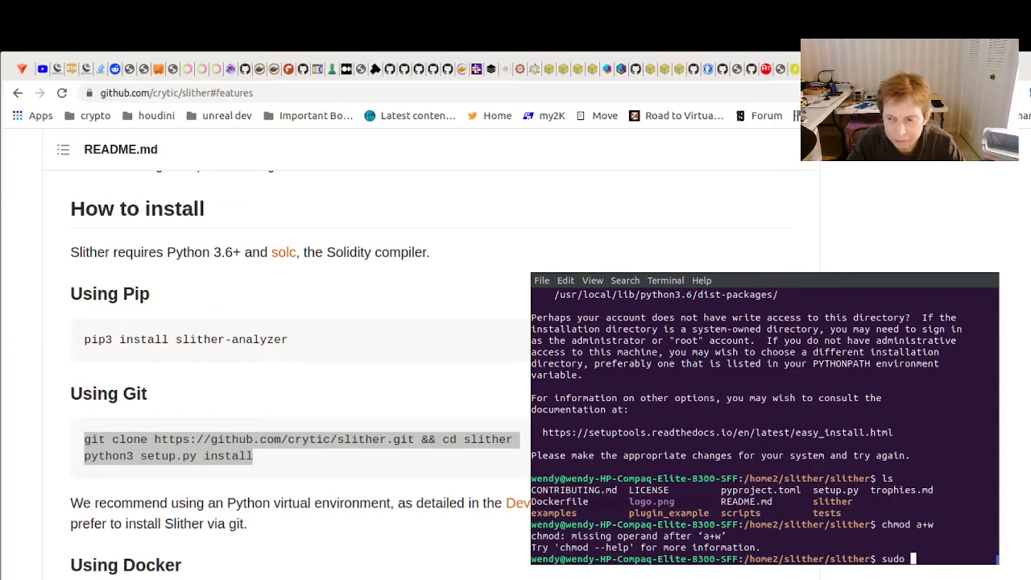
pyautogui.write('chmod')
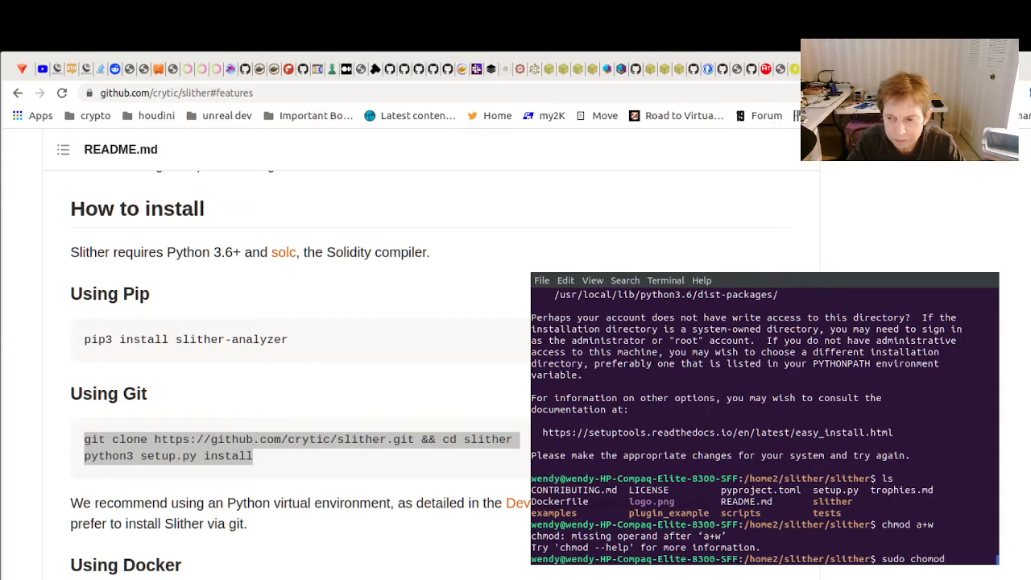
pyautogui.write('a')
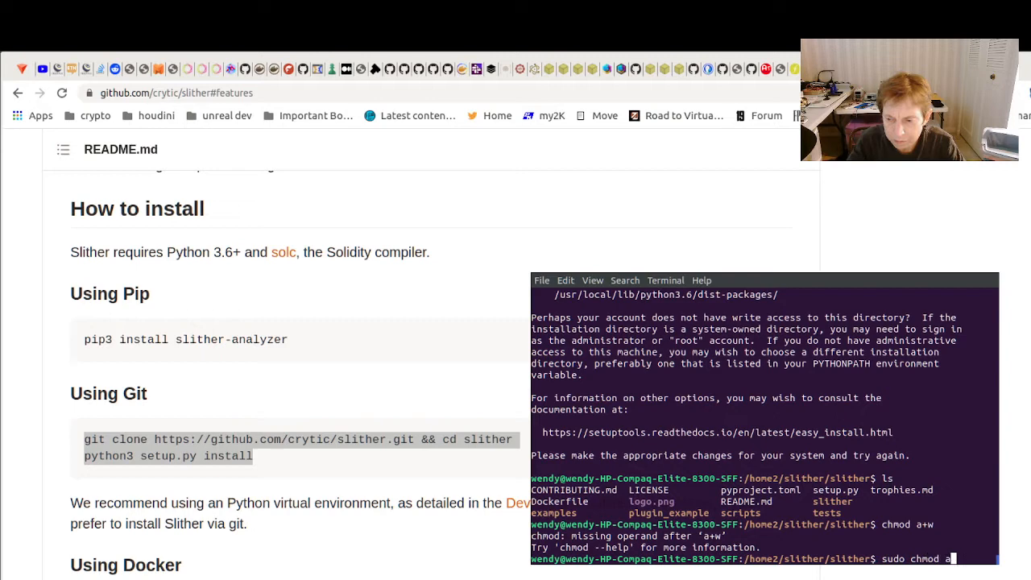
pyautogui.press('Return')
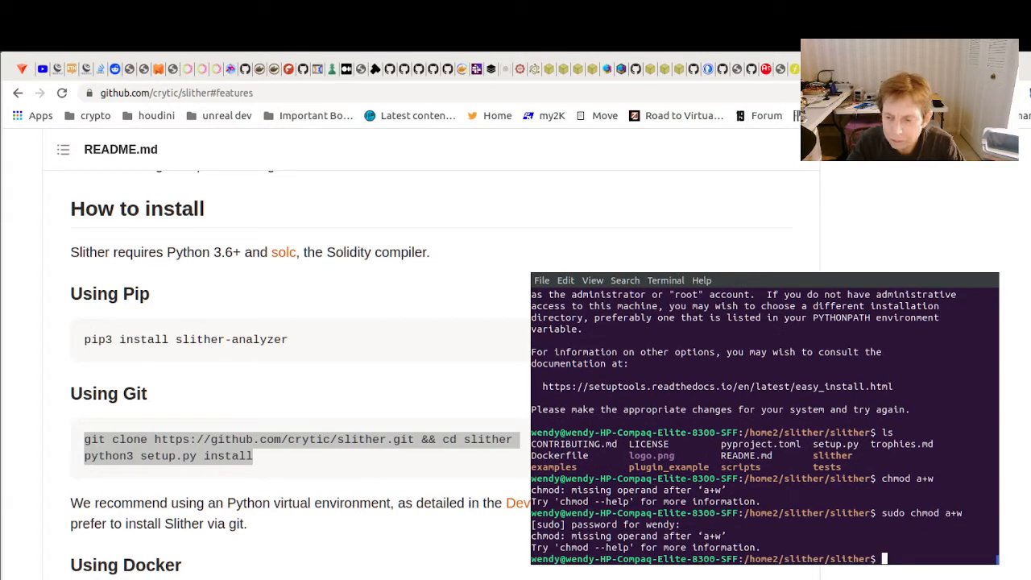
pyautogui.write('sudo chmod a+w')
pyautogui.write('cd ..')
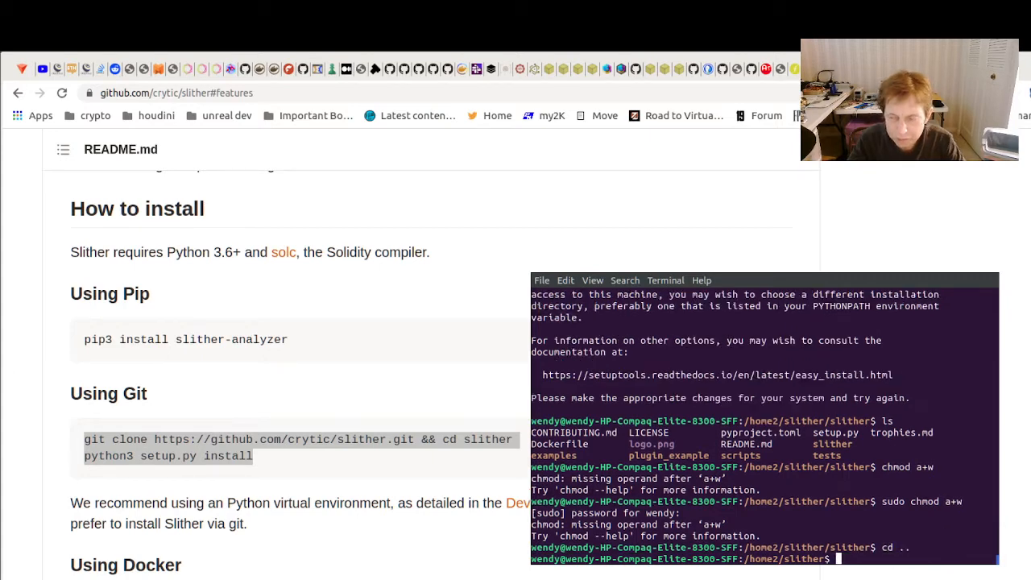
pyautogui.write('sudo chmod a+w')
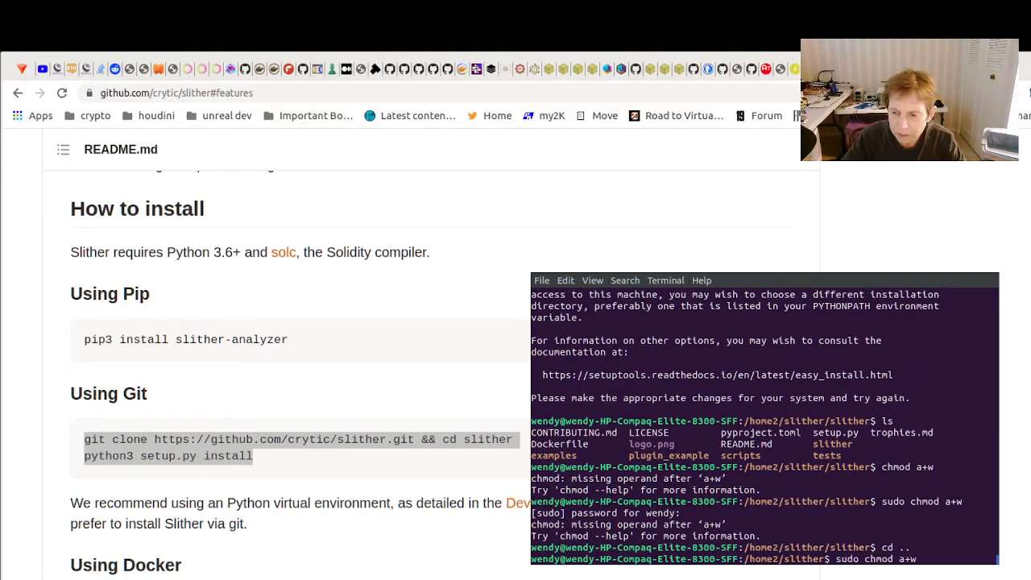
pyautogui.write('slither')
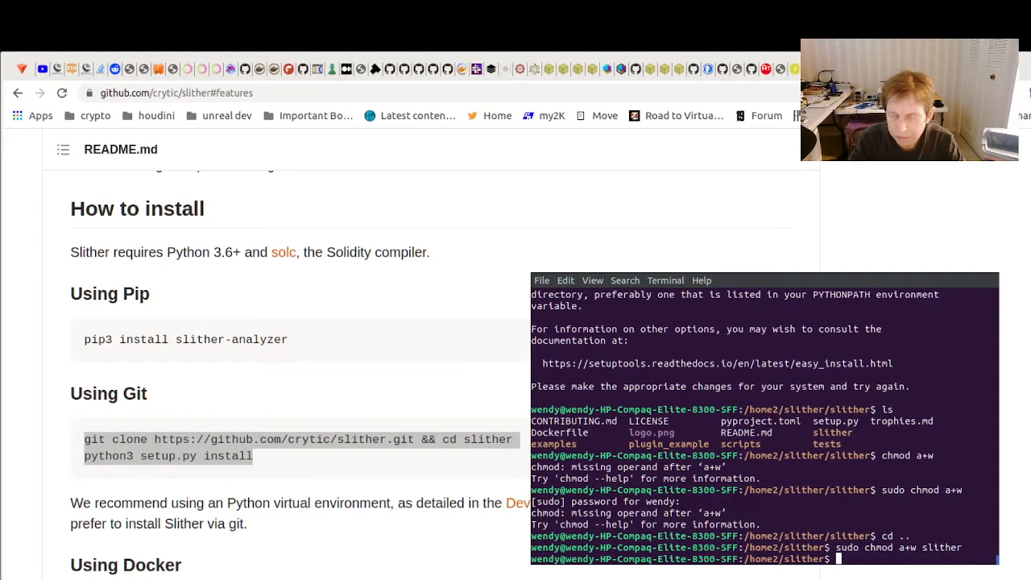
# Step: Go back into slither and retry python3 setup.py install, still getting permission denied
pyautogui.write('cd slither/')
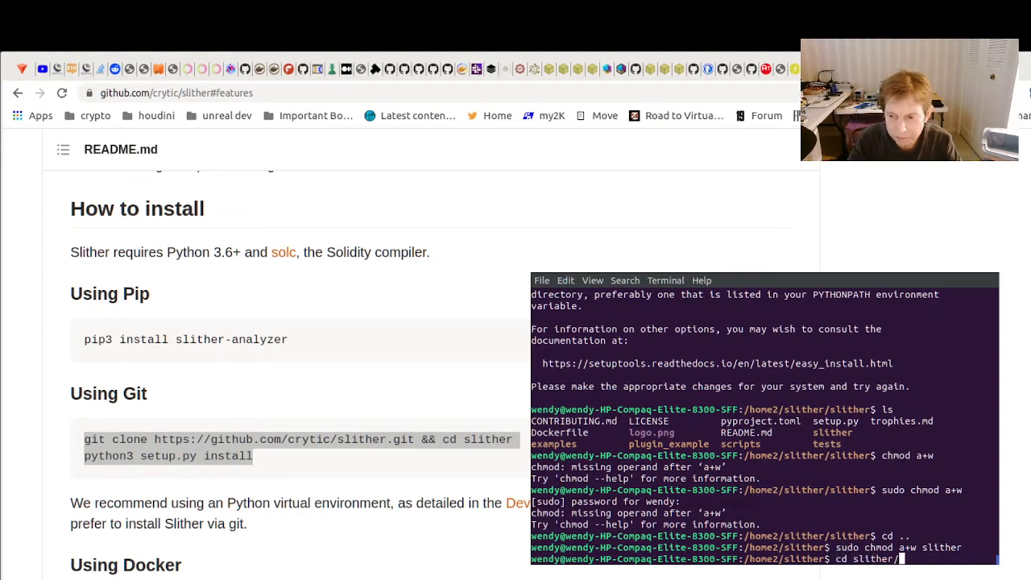
pyautogui.write('ls')
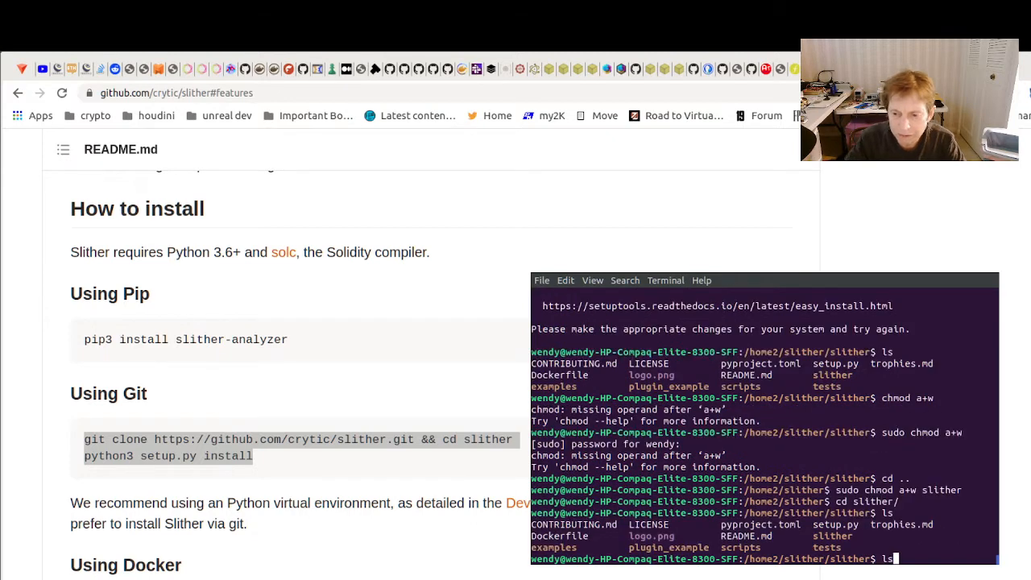
pyautogui.write('sudo chmod a+w slither')
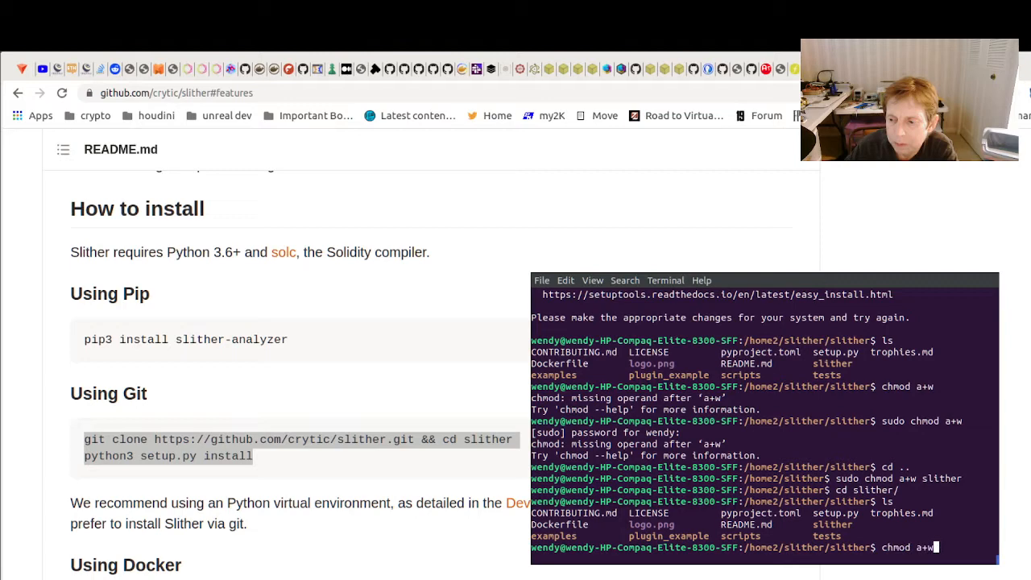
pyautogui.write('python3 setup.py install')
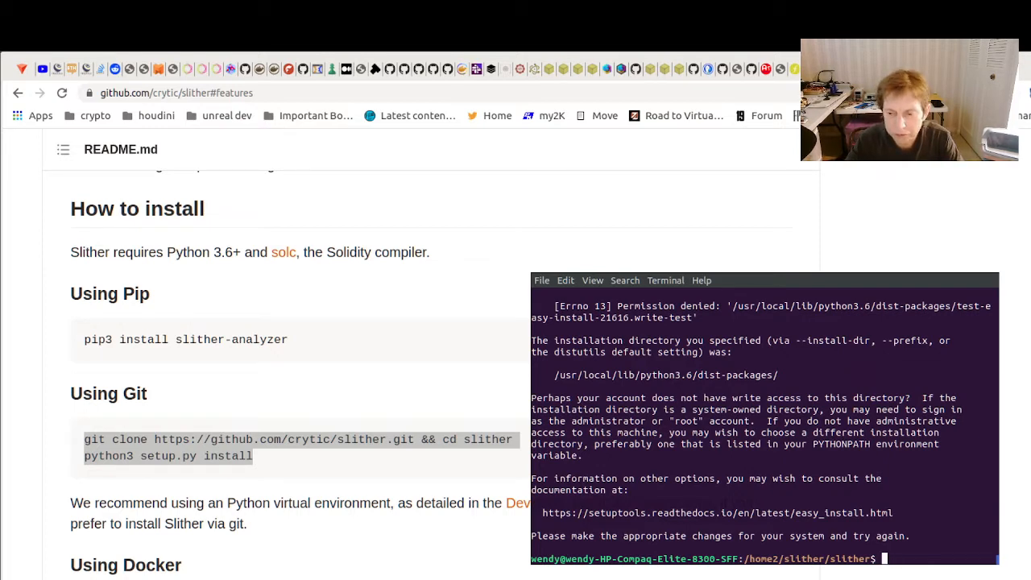
# Step: Install slither-analyzer 0.8.0 via setup.py, list the build folders, and print Slither's help
pyautogui.write('python3 setup.py install')
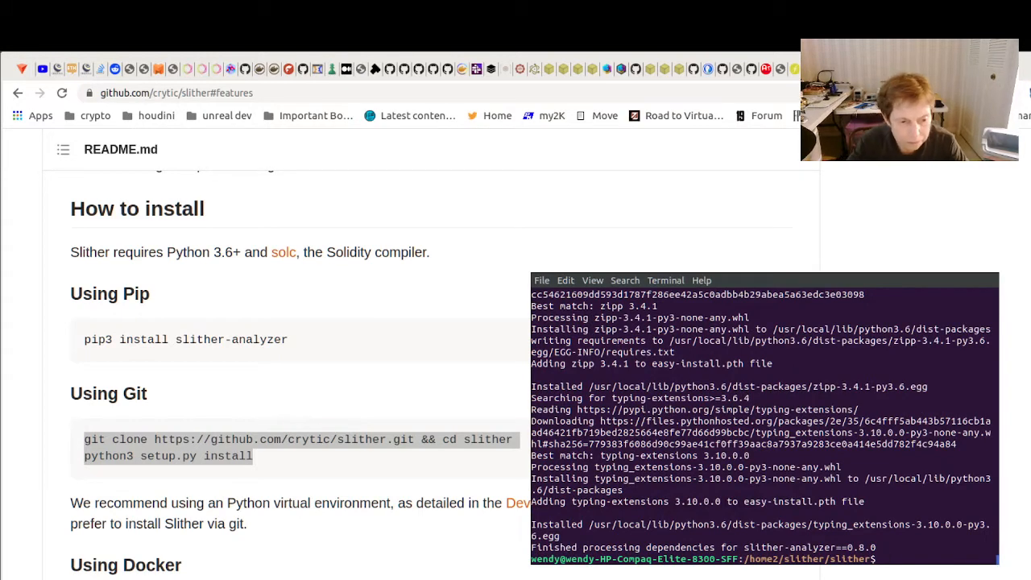
pyautogui.write('ls')
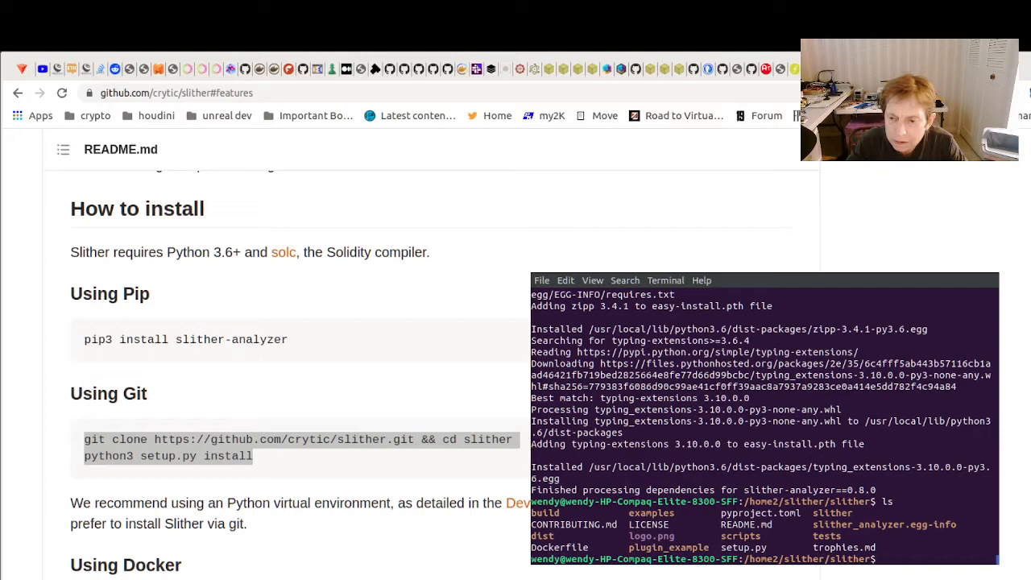
pyautogui.write('slither')
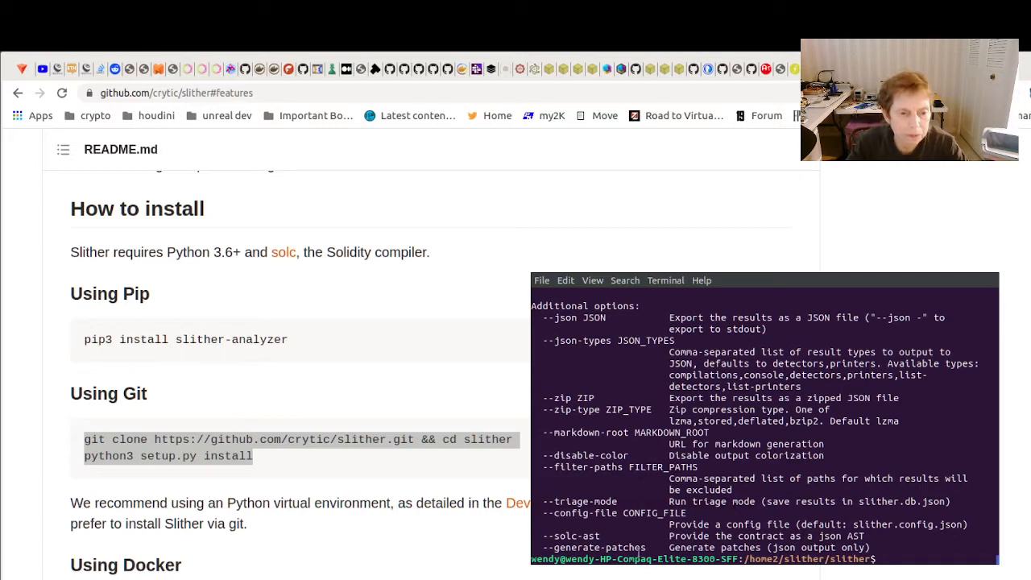
# Step: Run slither full_example.sol from the parent folder and scroll through its memory/calldata errors
pyautogui.write('cd')
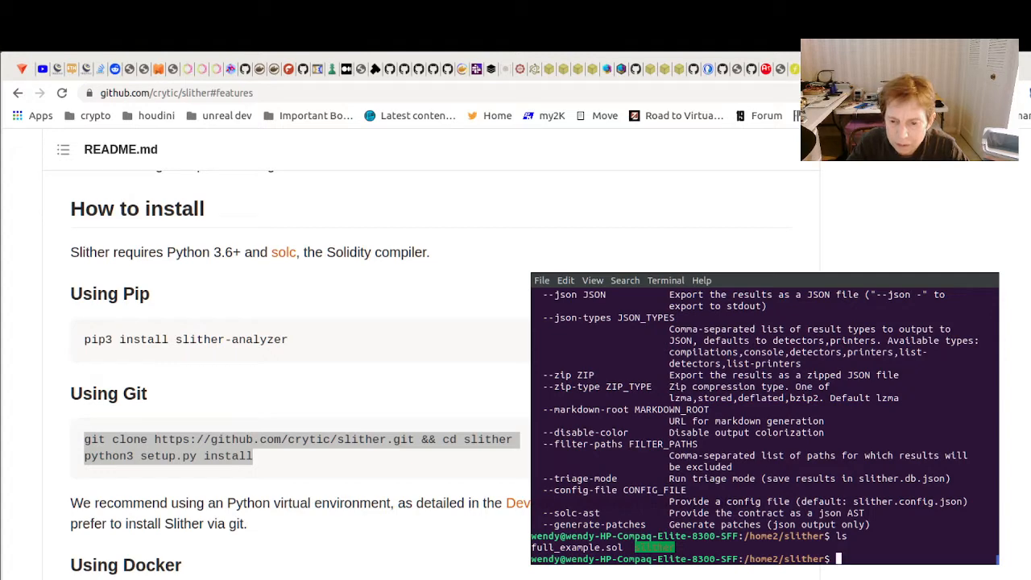
pyautogui.write('slith')
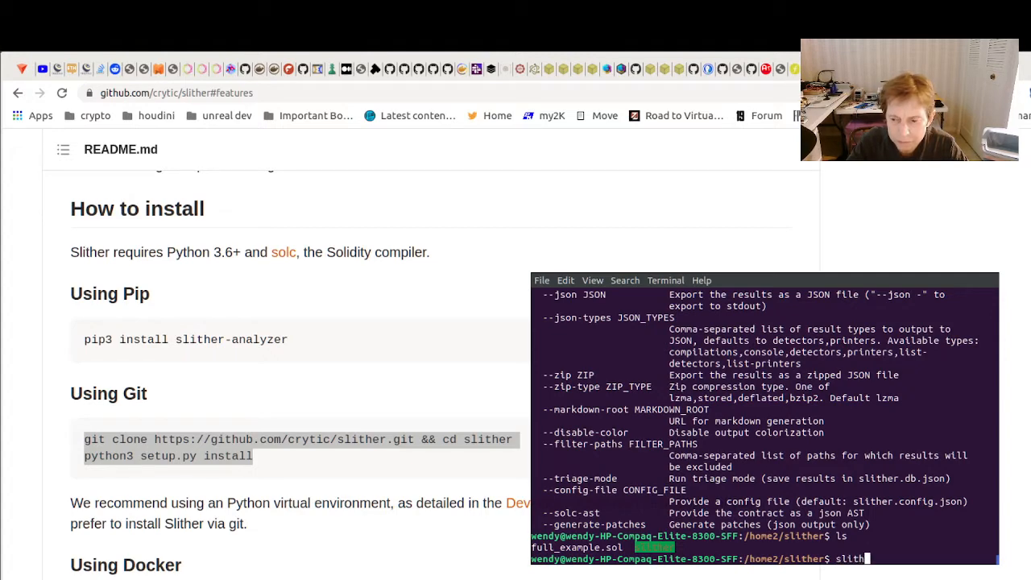
pyautogui.write('er')
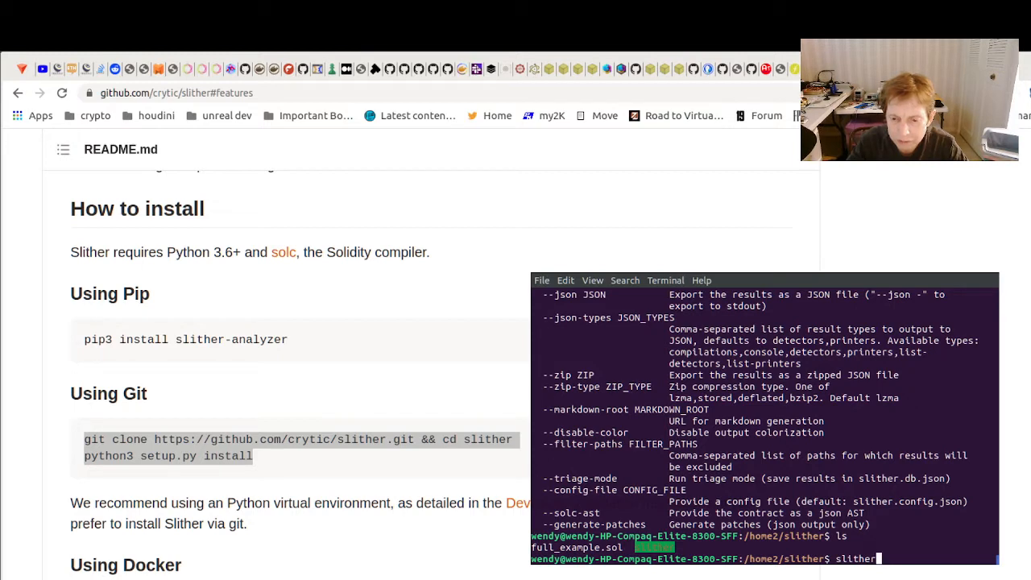
pyautogui.write('full_example.sol')
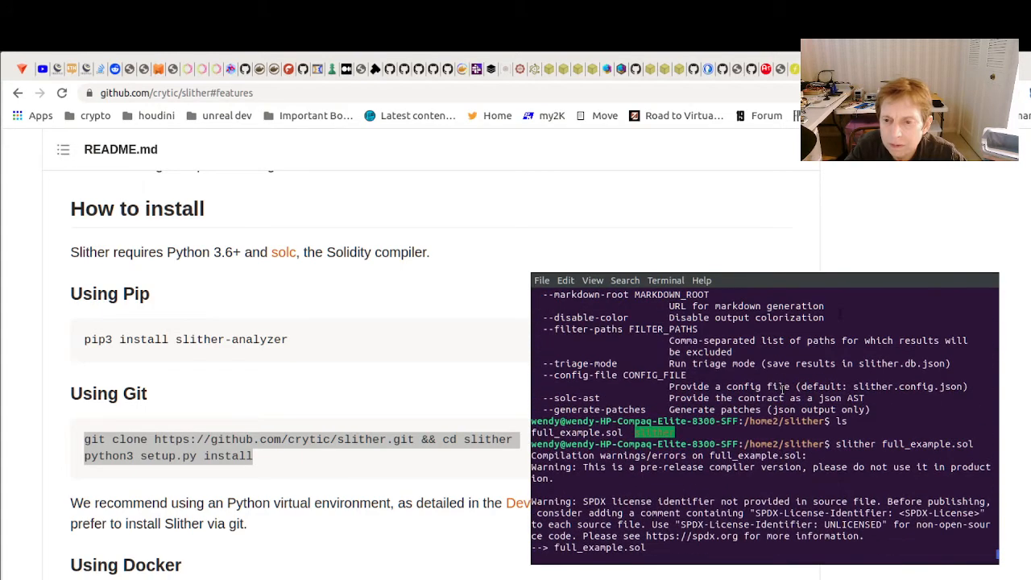
pyautogui.scroll(-3)
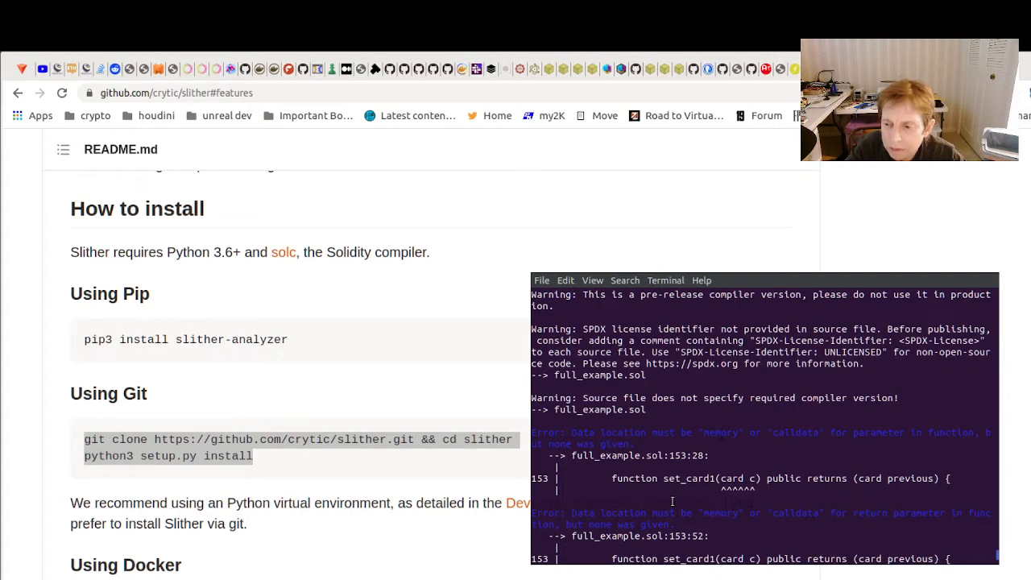
pyautogui.scroll(-3)
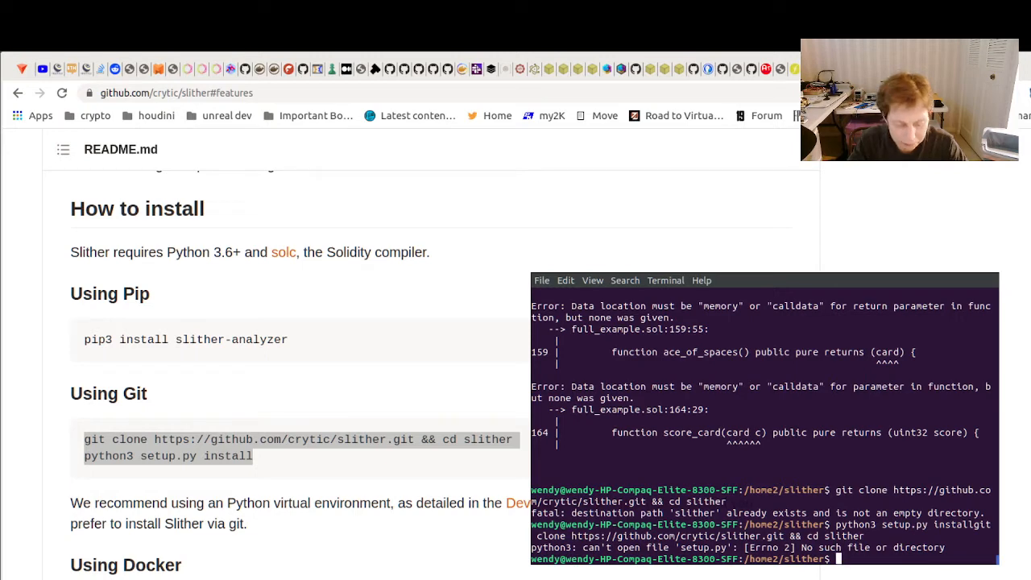
# Step: List the folder and rerun slither full_example.sol, getting the same data-location errors
pyautogui.write('ls')
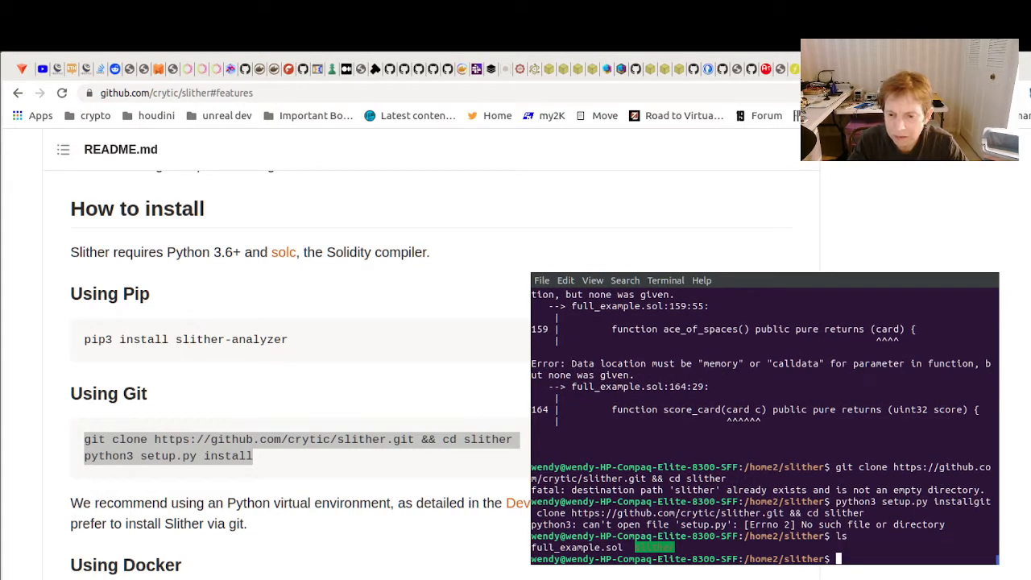
pyautogui.write('sol')
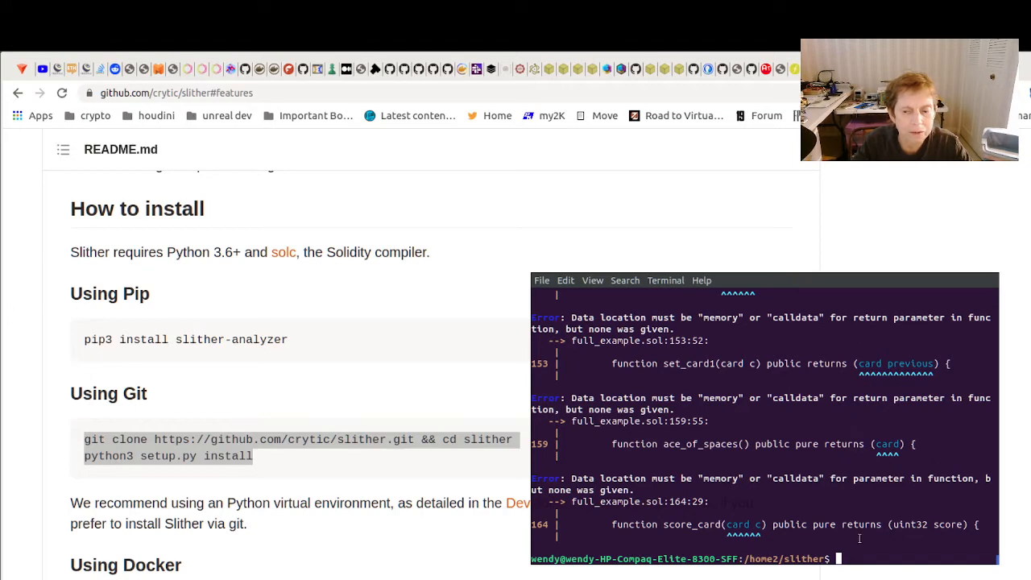
# Step: Move into solidity-project and compile flipper.sol with solc, producing only warnings
pyautogui.write('cd ..')
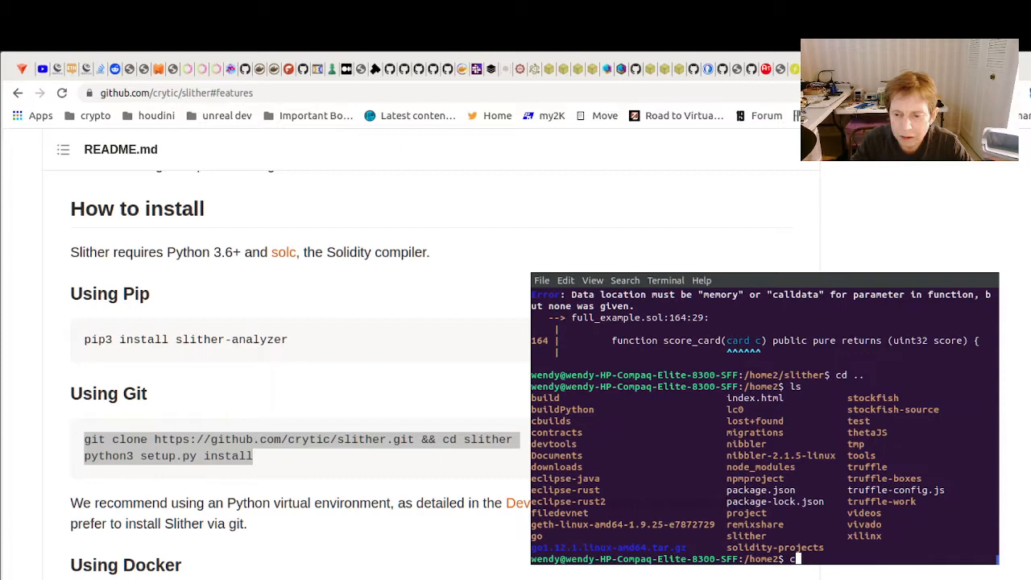
pyautogui.write('solidity')
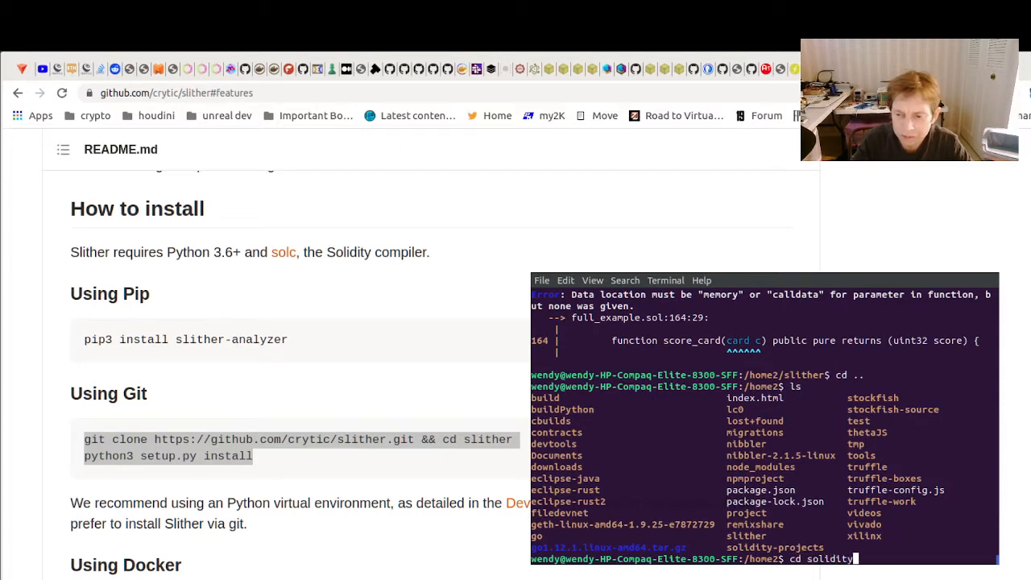
pyautogui.write('-project')
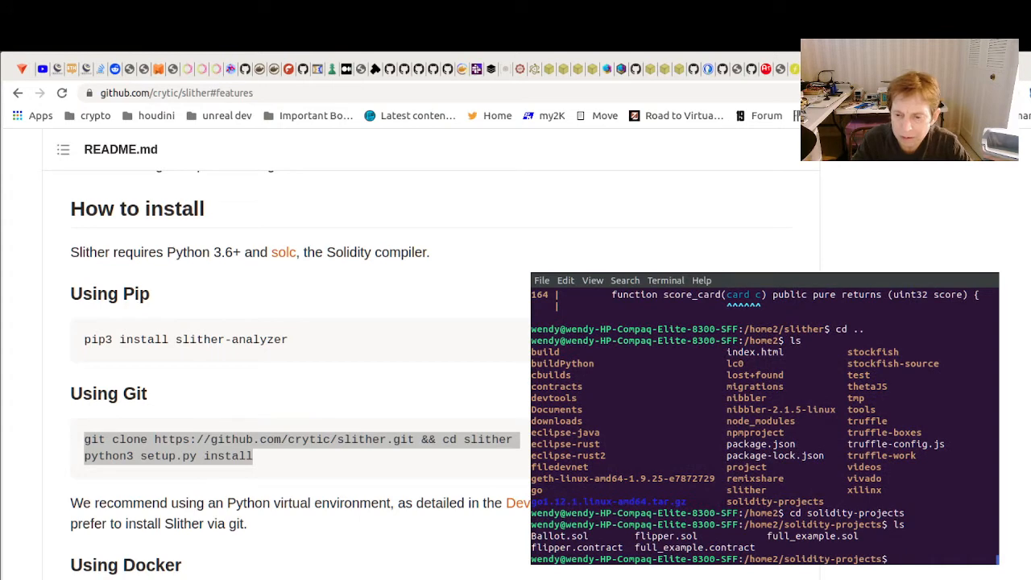
pyautogui.write('solc')
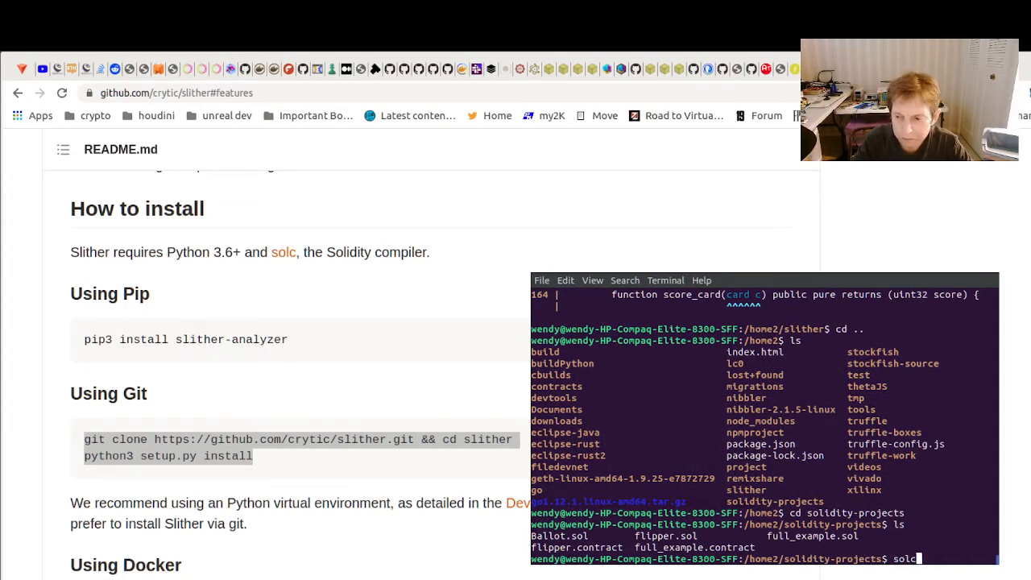
pyautogui.write('f')
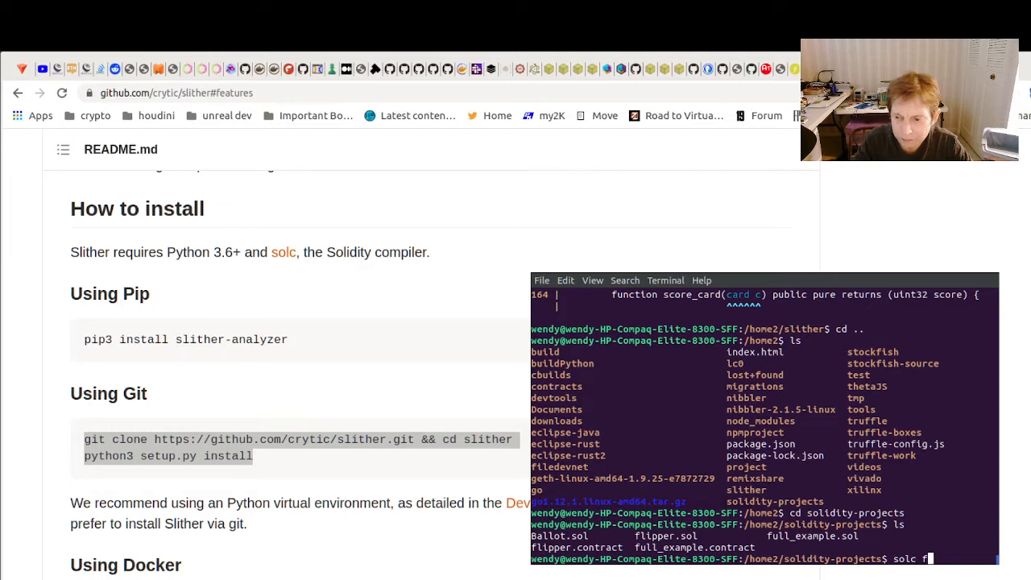
pyautogui.write('lipper.so')
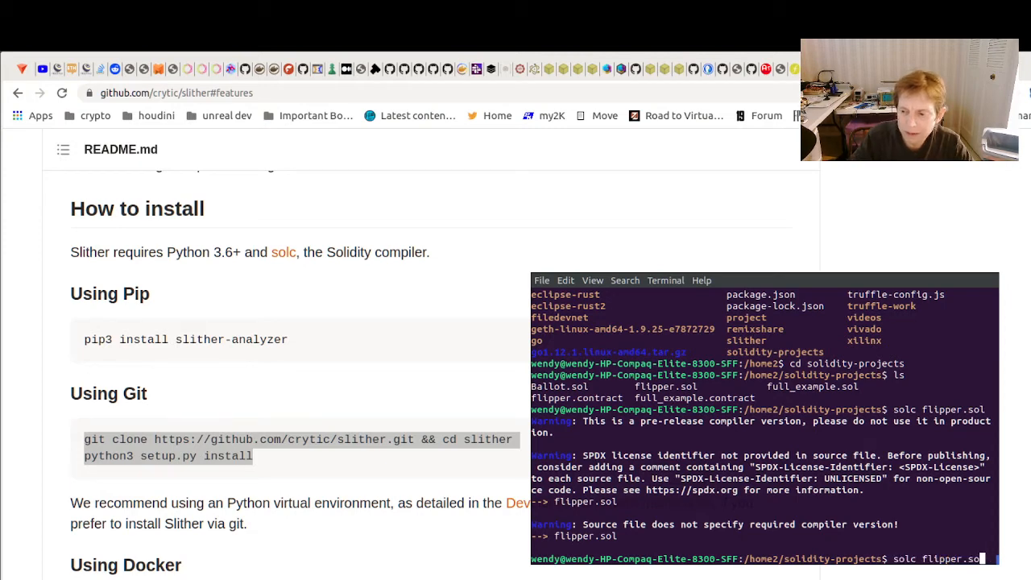
# Step: Compile Ballot.sol, hitting a declaration error at line 113, then rerun flipper and list files
pyautogui.write('Ballot')
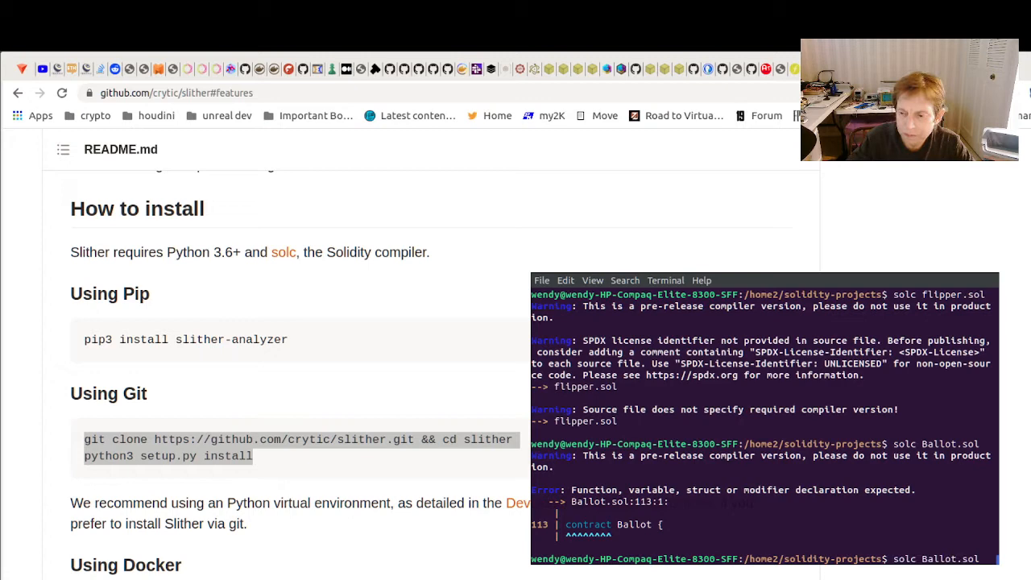
pyautogui.press('Return')
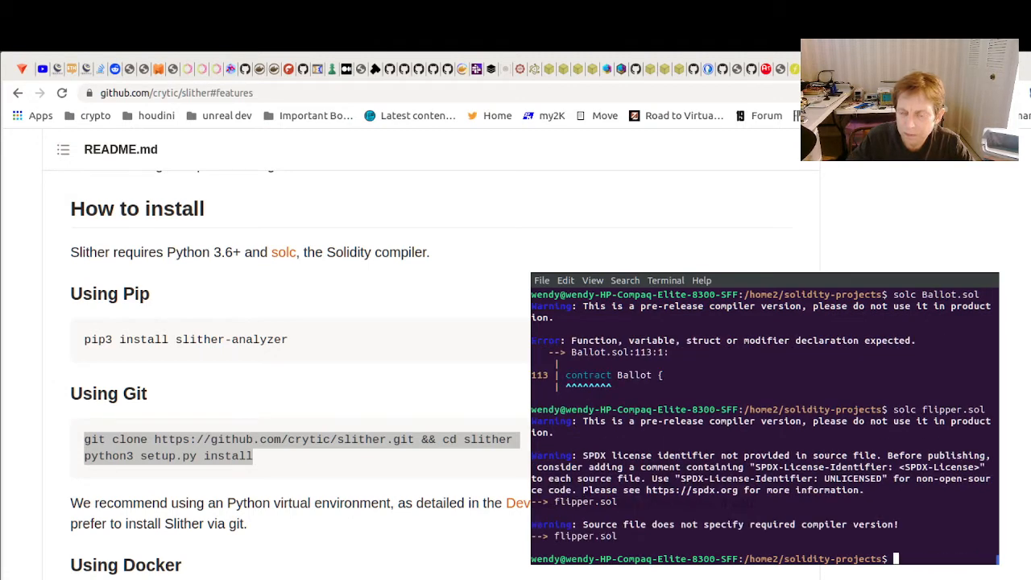
pyautogui.write('ls')
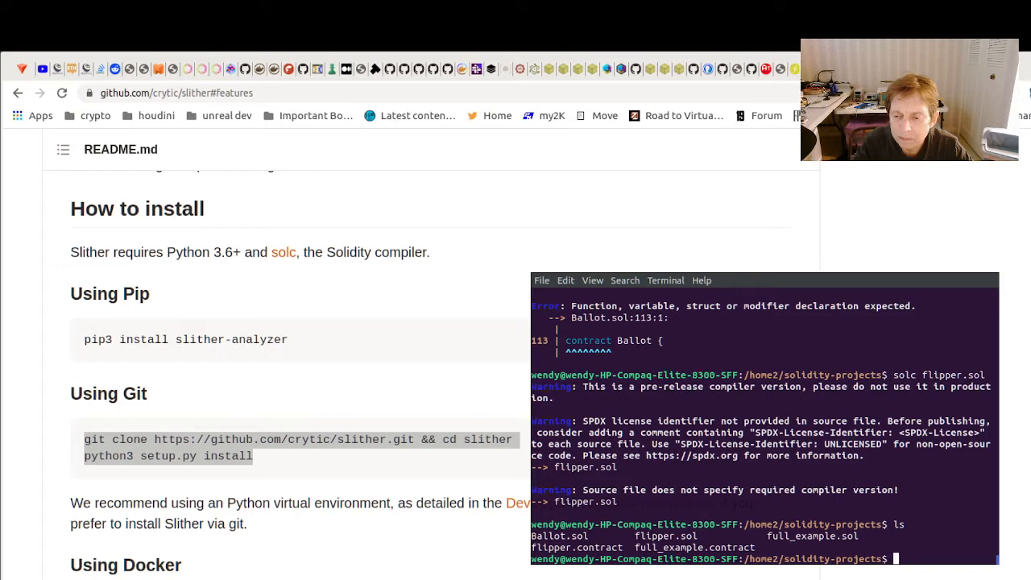
# Step: Enter remixshare and compile SquareCallcuator.sol, which requires compiler version ^0.4.26
pyautogui.write('cd ..')
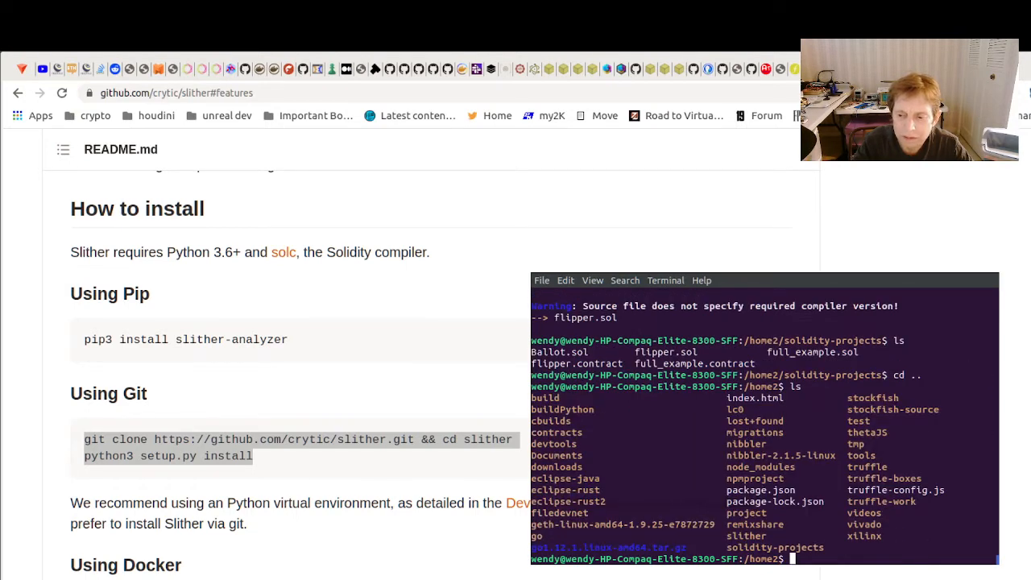
pyautogui.write('cd remixshare/')
pyautogui.write('ls')
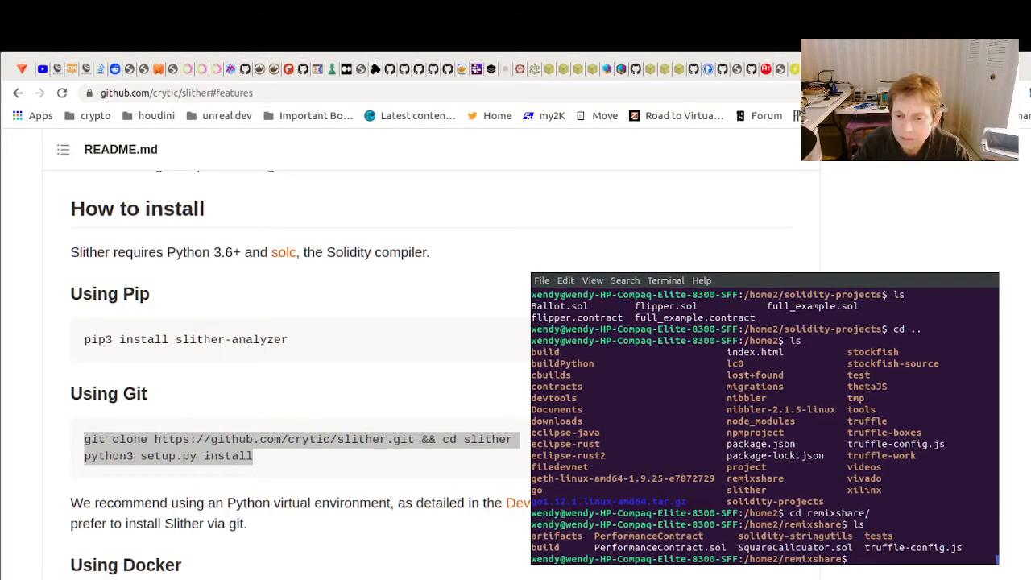
pyautogui.write('pe')
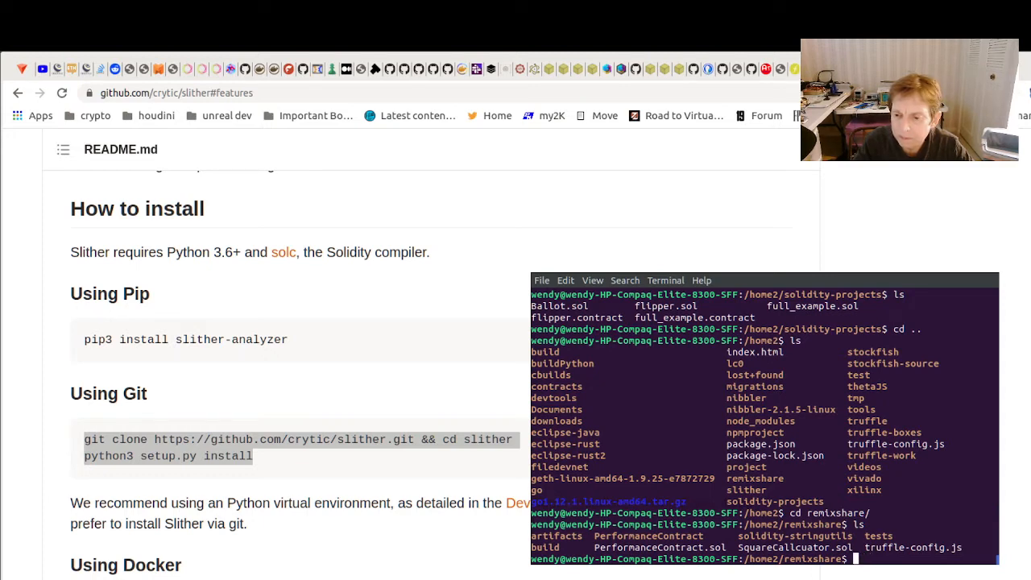
pyautogui.write('sq')
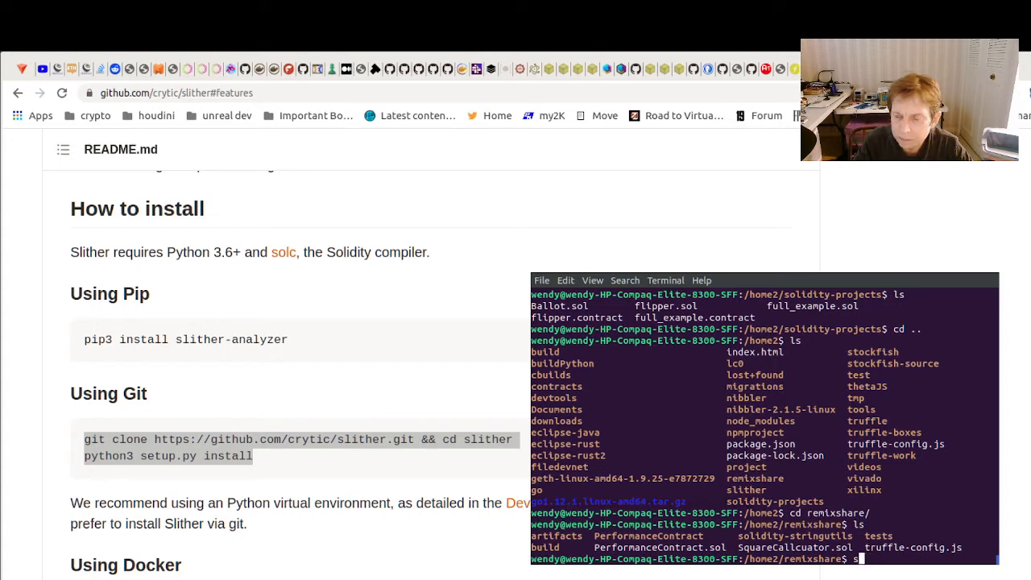
pyautogui.write('olc SquareC')
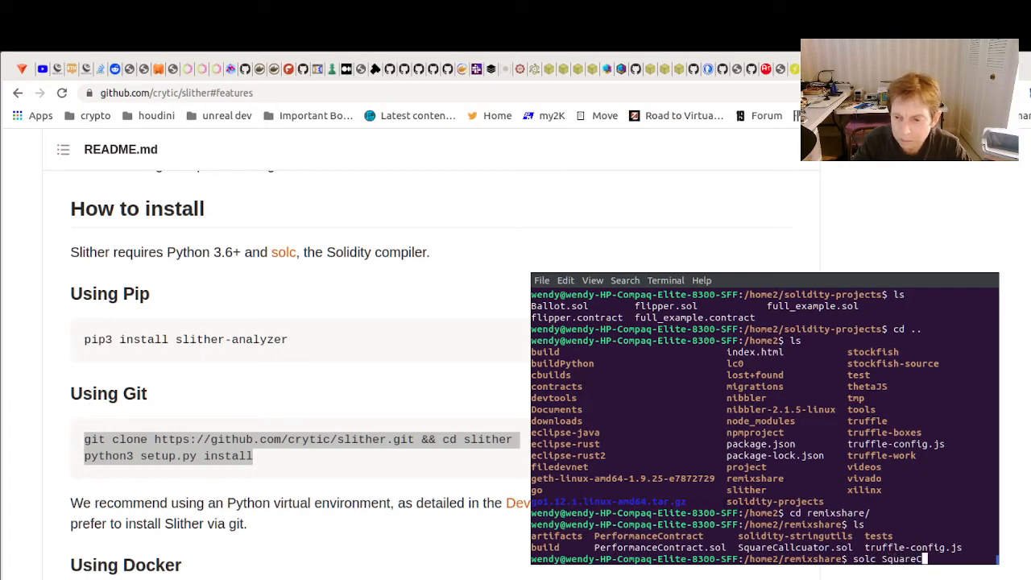
pyautogui.write('allcul')
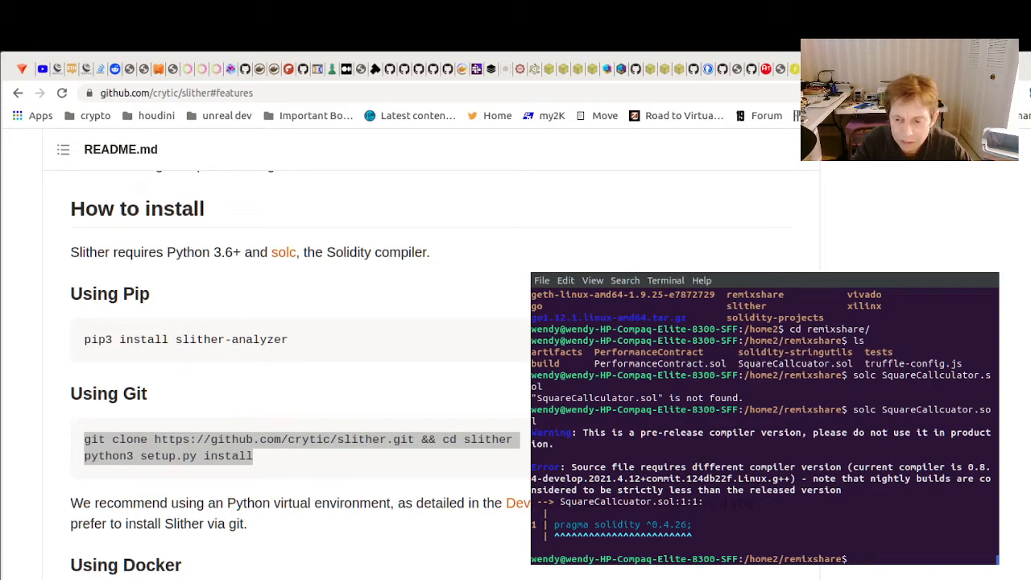
# Step: Compile PerformanceContract.sol, revealing an invalid token at line 56, and begin a vi command
pyautogui.write('cp')
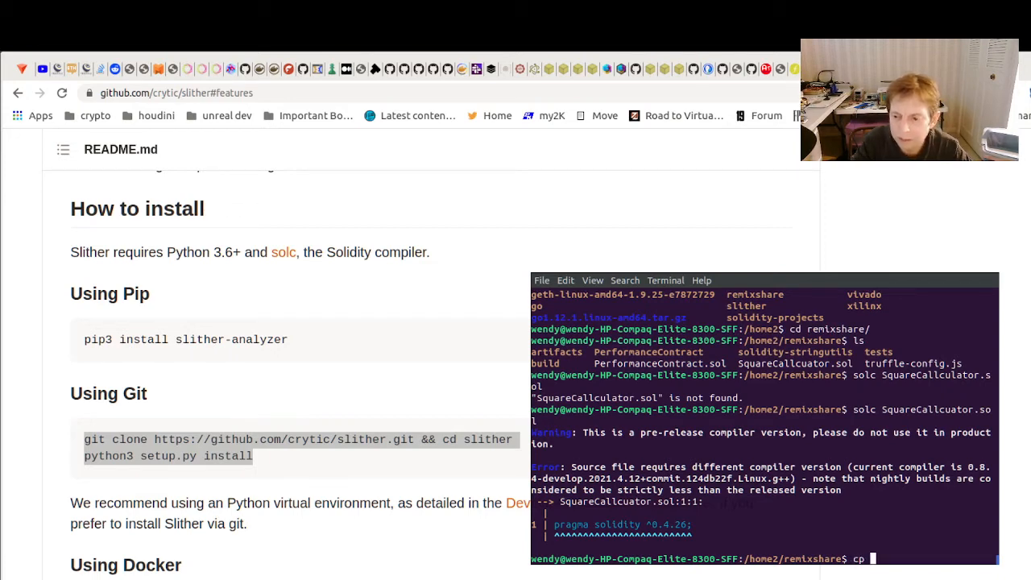
pyautogui.write('Square')
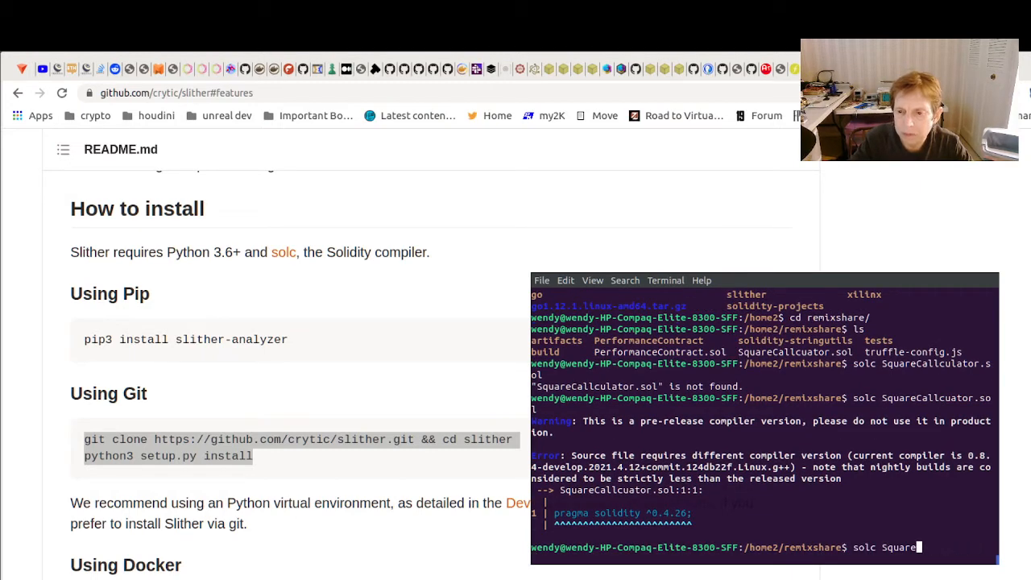
pyautogui.press('BackSpace')
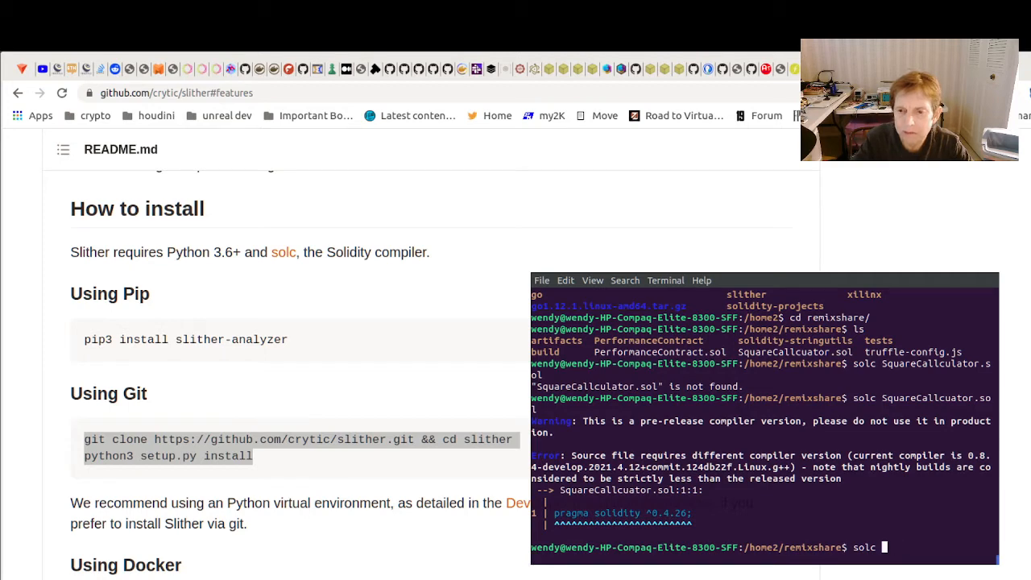
pyautogui.write('PerformanceContract.sol')
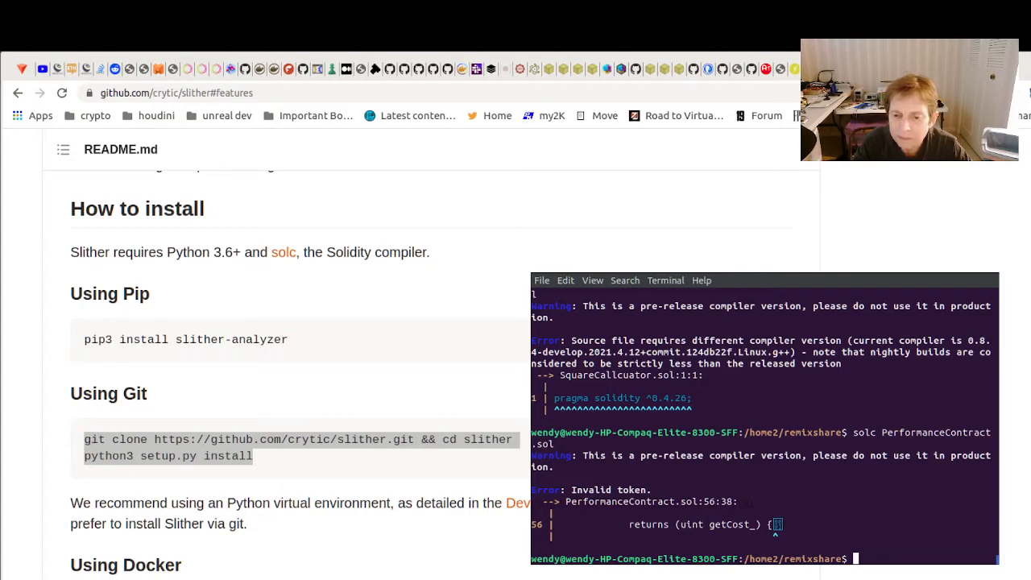
pyautogui.write('vi')
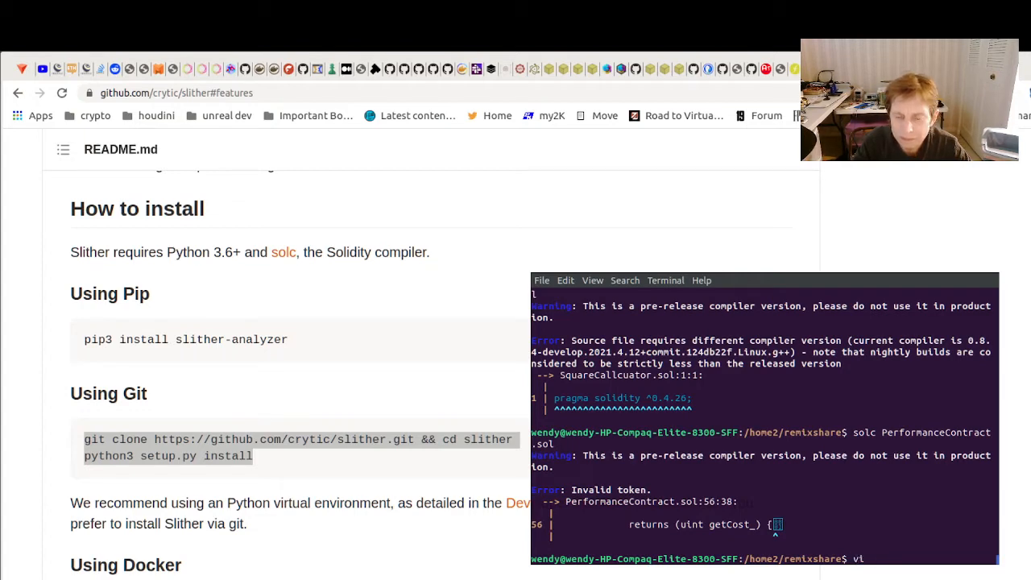
pyautogui.write('perfor')
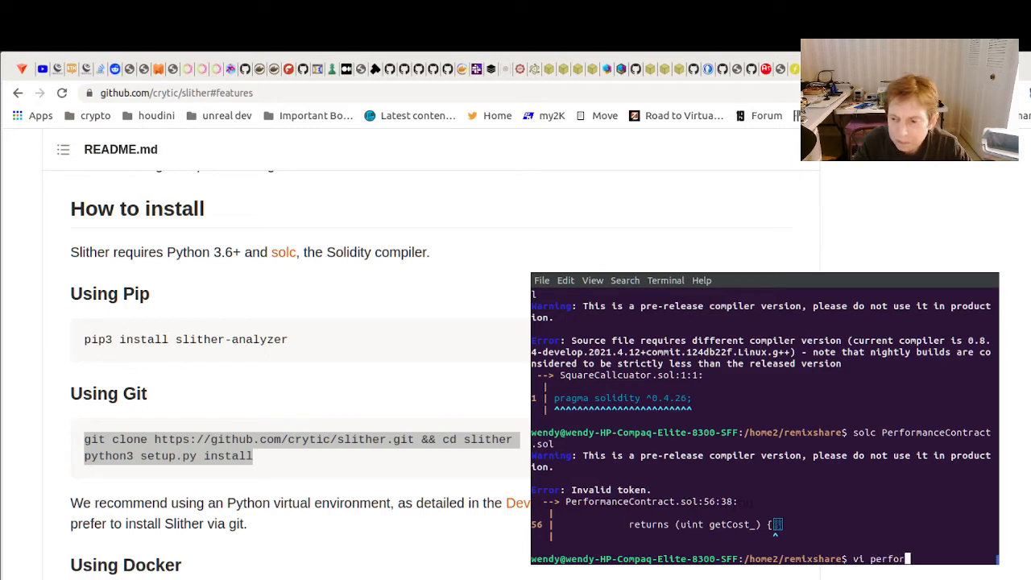
# Step: Fix the getCost invalid token in PerformanceContract.sol in vi, save with :wq!, and list remixshare
pyautogui.press('BackSpace')
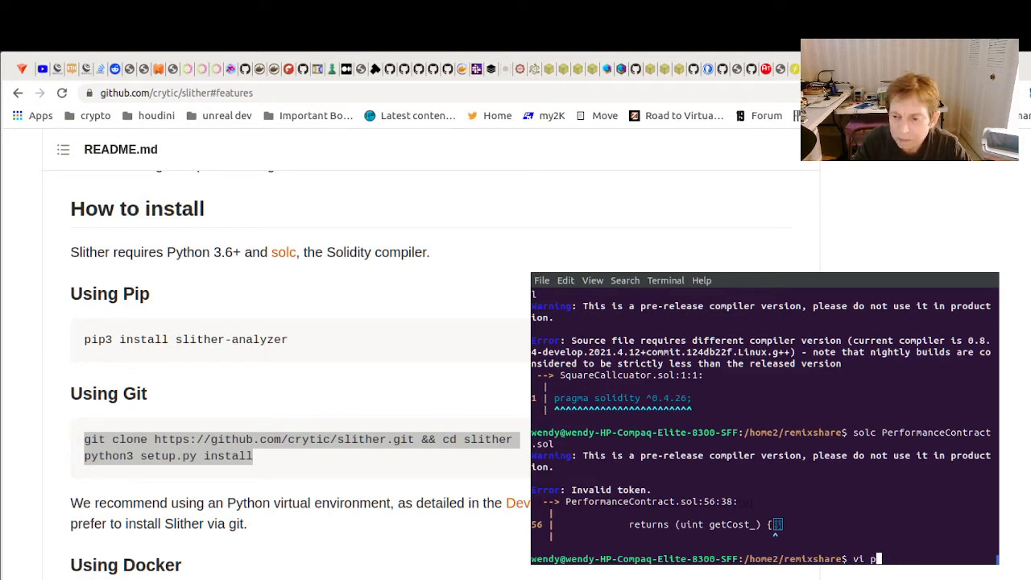
pyautogui.write('erformanceContract')
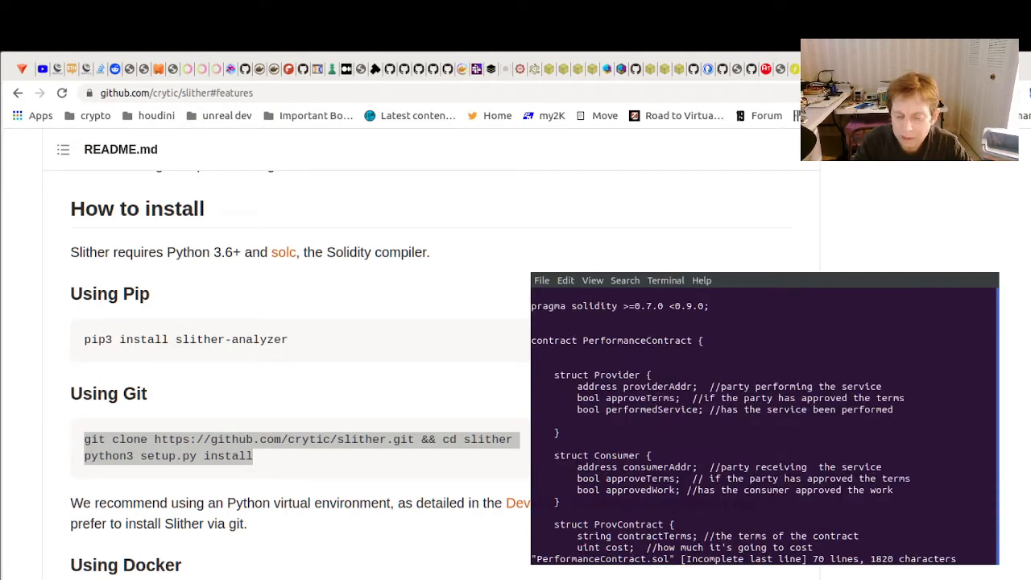
pyautogui.scroll(-3)
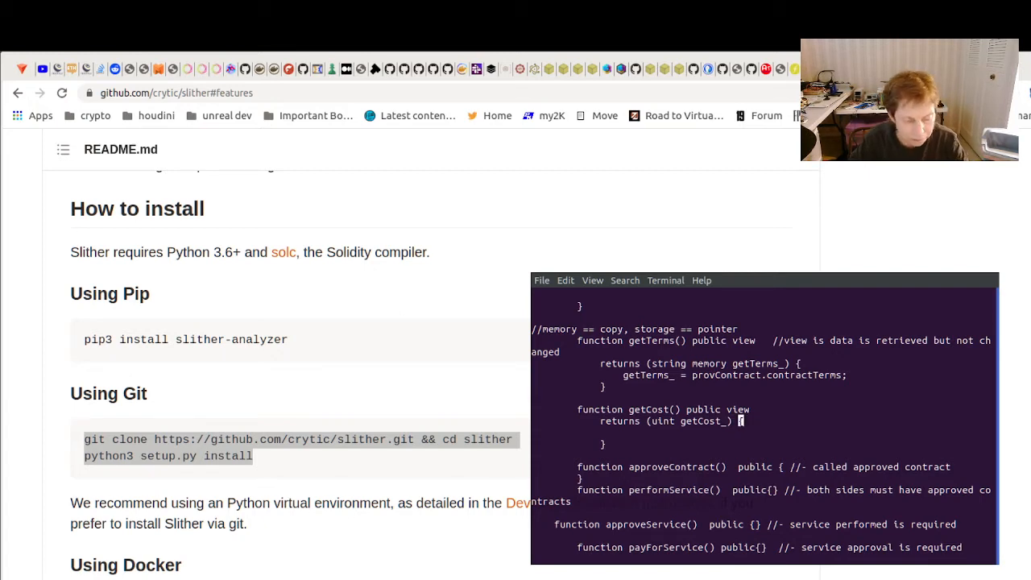
pyautogui.write(':wq!')
pyautogui.write('solc PerformanceContract.so')
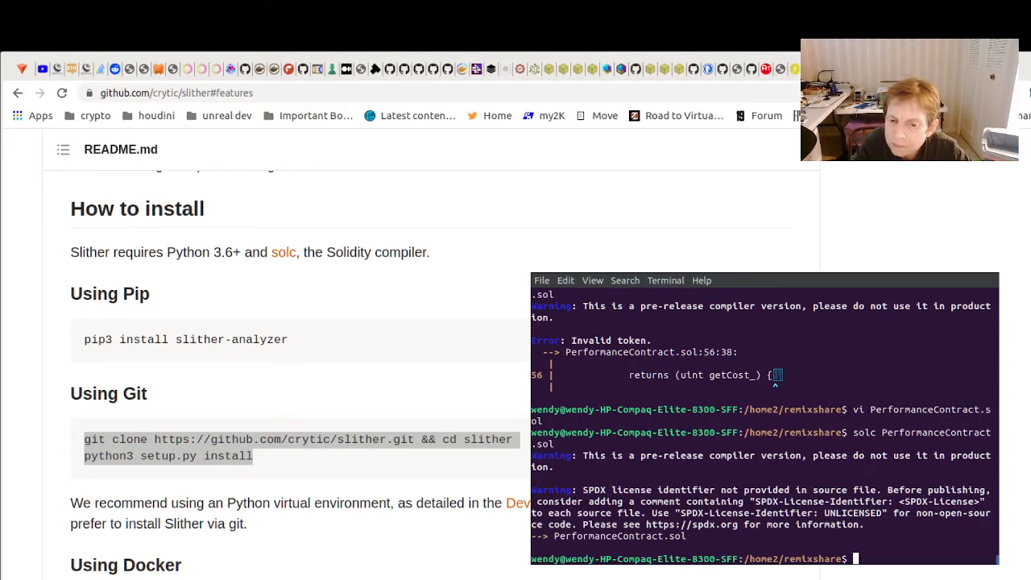
pyautogui.write('ls Performac')
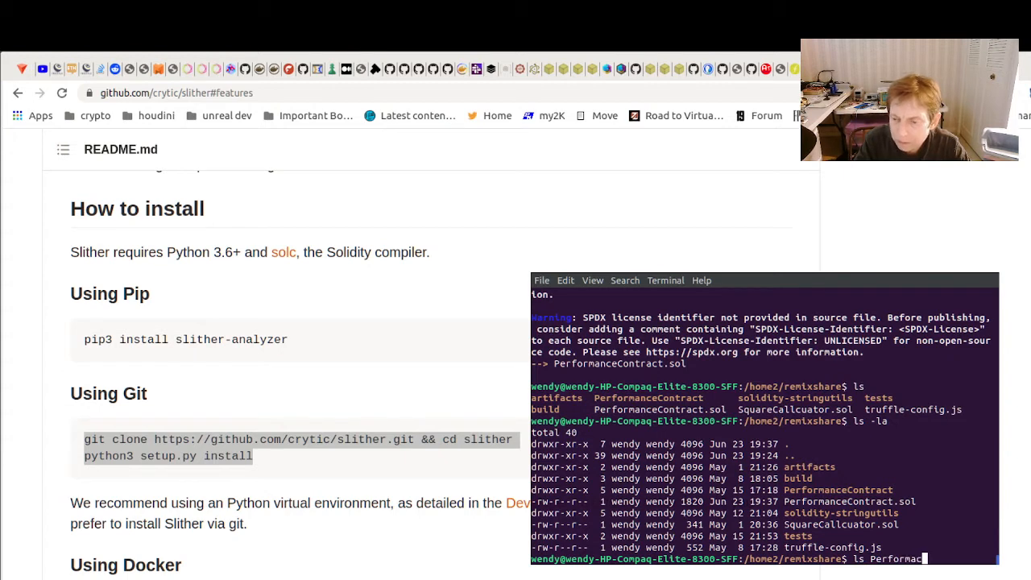
# Step: Recompile PerformanceContract.sol, then try solc SendReceive.sol, which reports the file not found
pyautogui.write('PerformanceContract/')
pyautogui.write('ls -la')
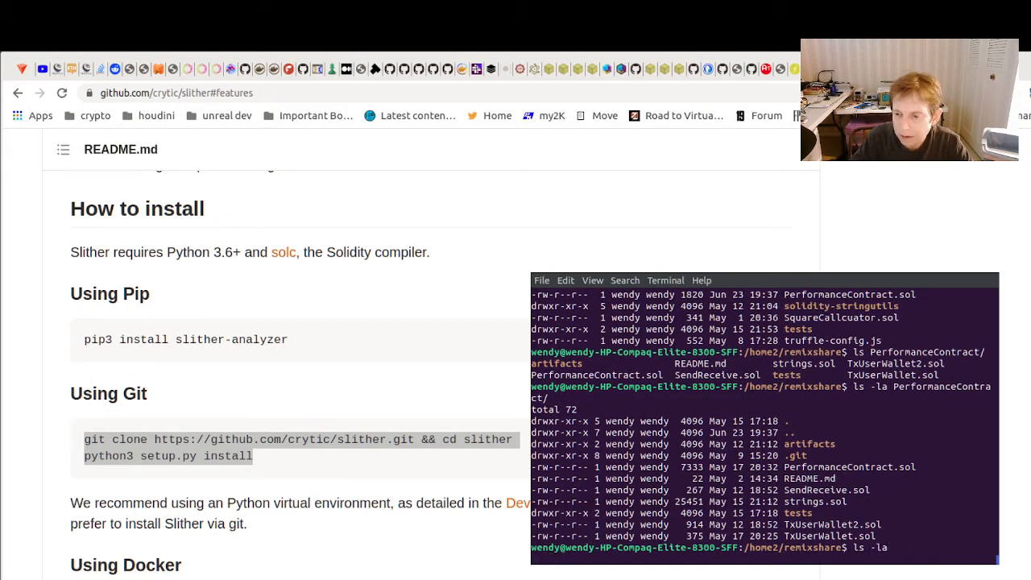
pyautogui.write('solc PerformanceContract.sol')
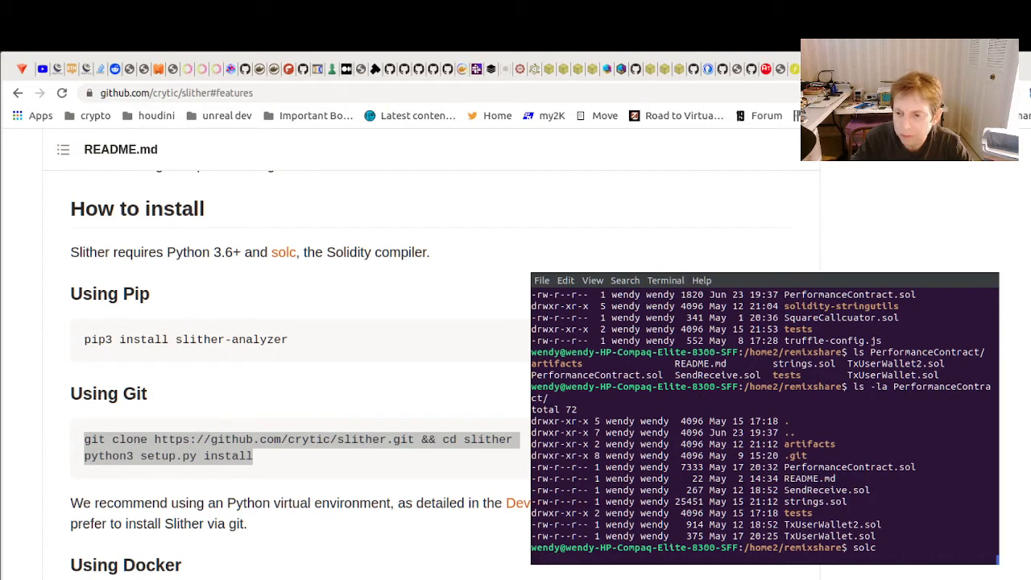
pyautogui.write('SendRec')
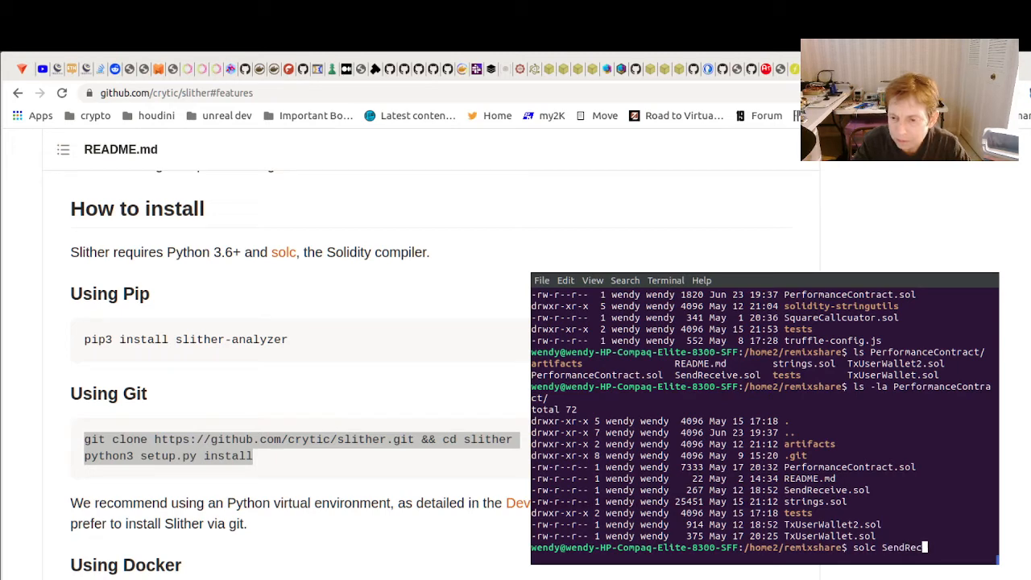
pyautogui.write('eive.sol')
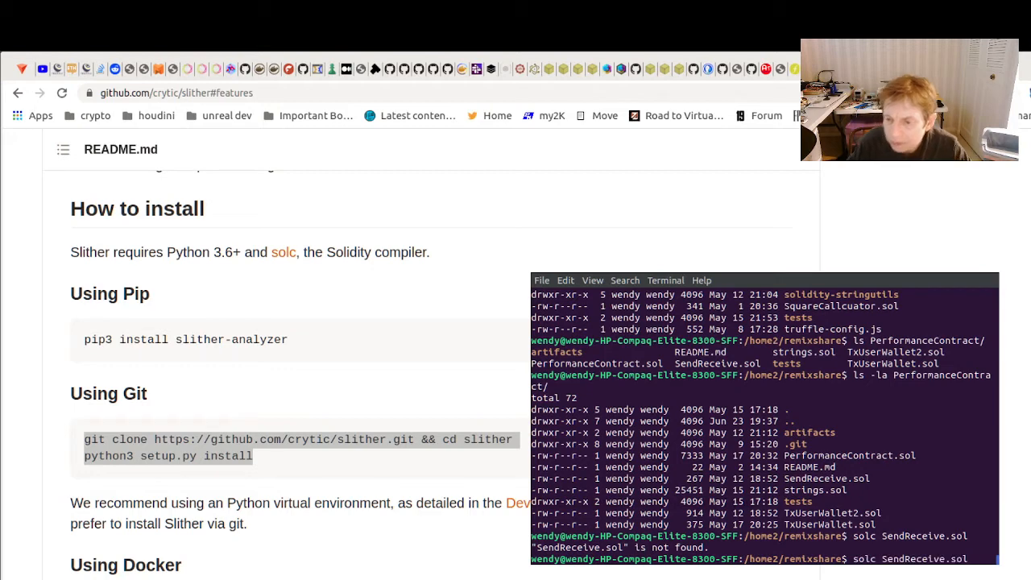
pyautogui.write('SendR')
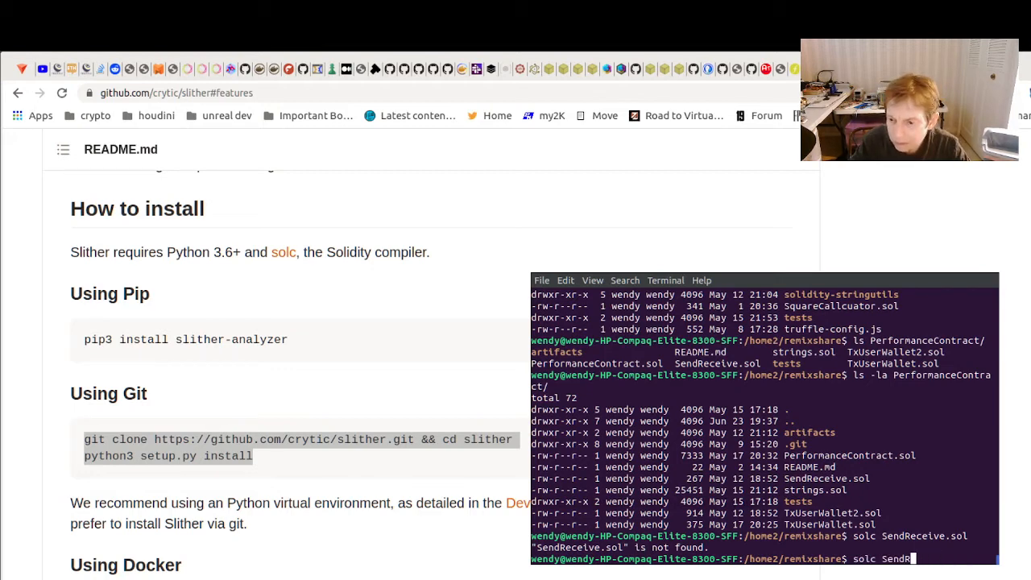
pyautogui.press('BackSpace')
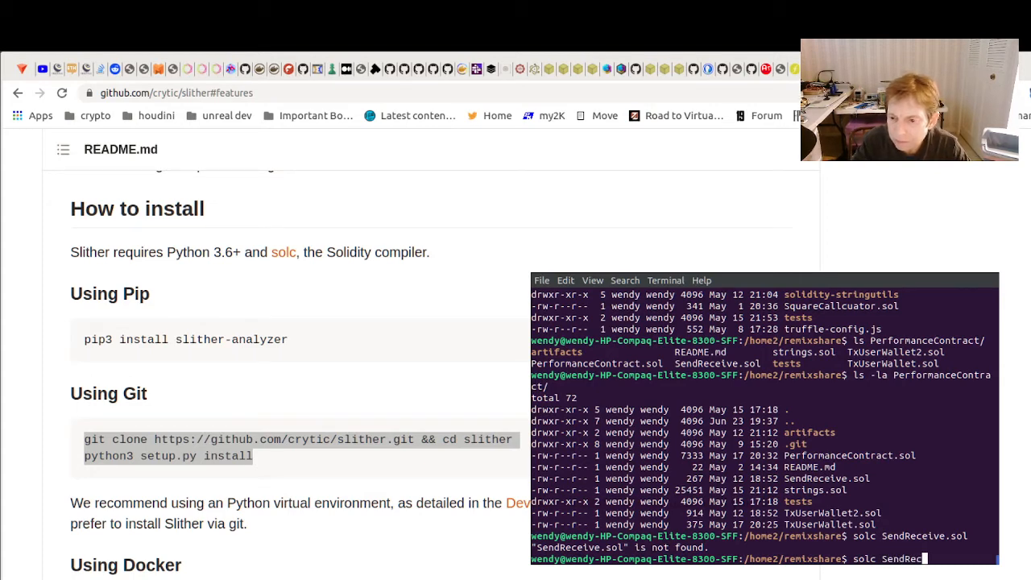
pyautogui.write('e')
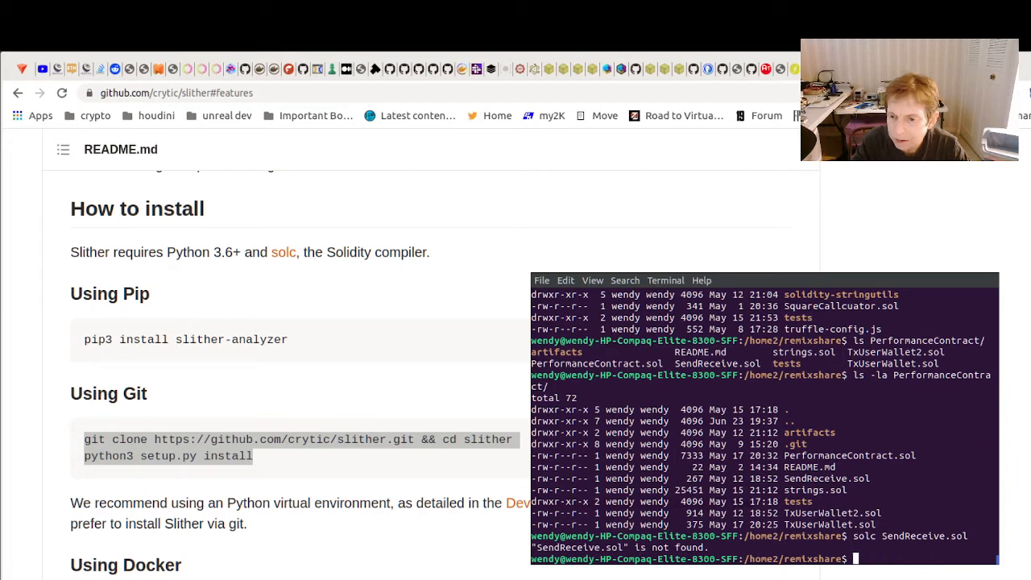
# Step: In PerformanceContract, compile SendReceive.sol (fallback function error) and TxUserWallet.sol (warnings only), then list files
pyautogui.write('cd PerformanceContract/')
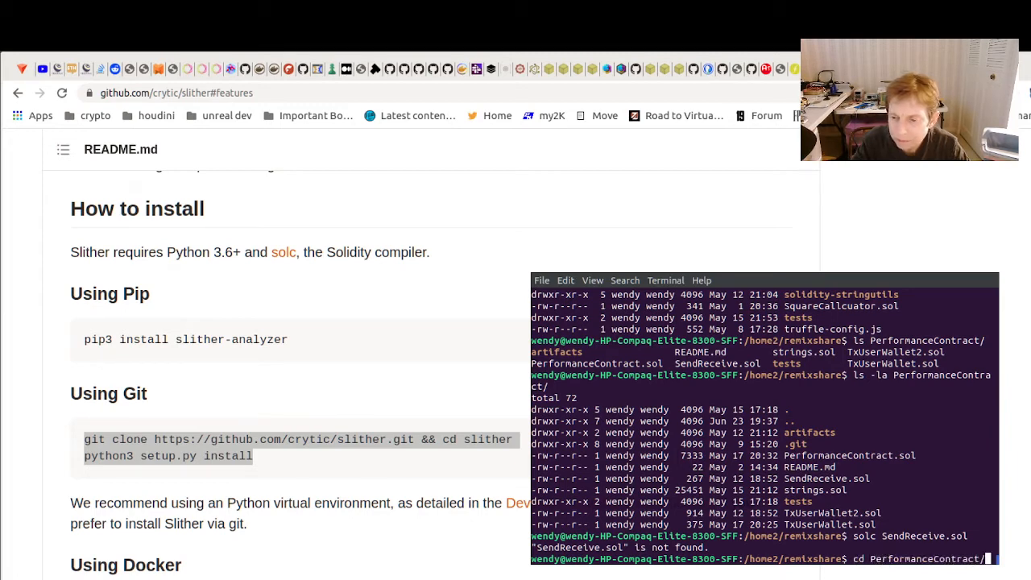
pyautogui.write('solc SendReceive.sol')
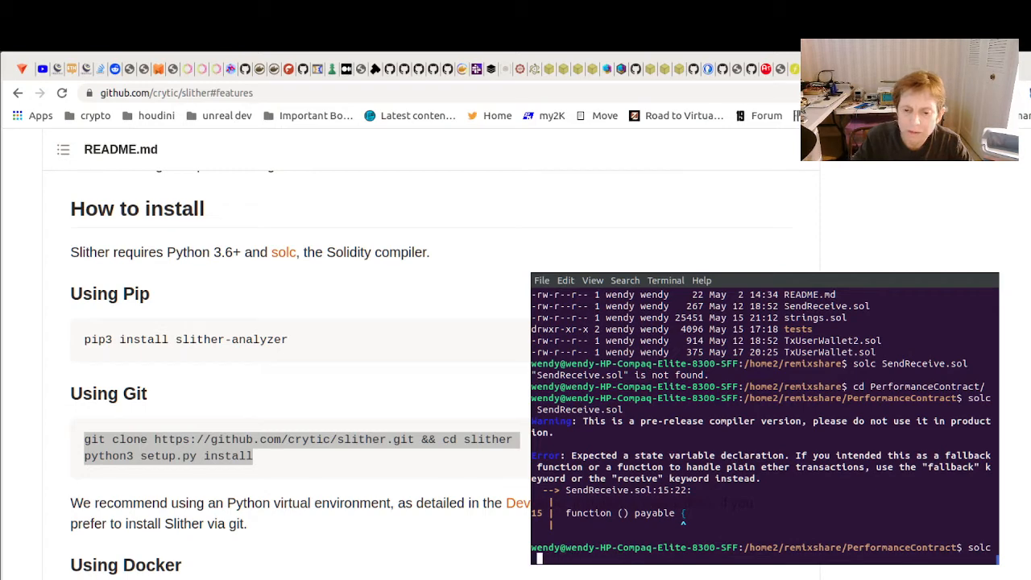
pyautogui.write('TxUserWalle')
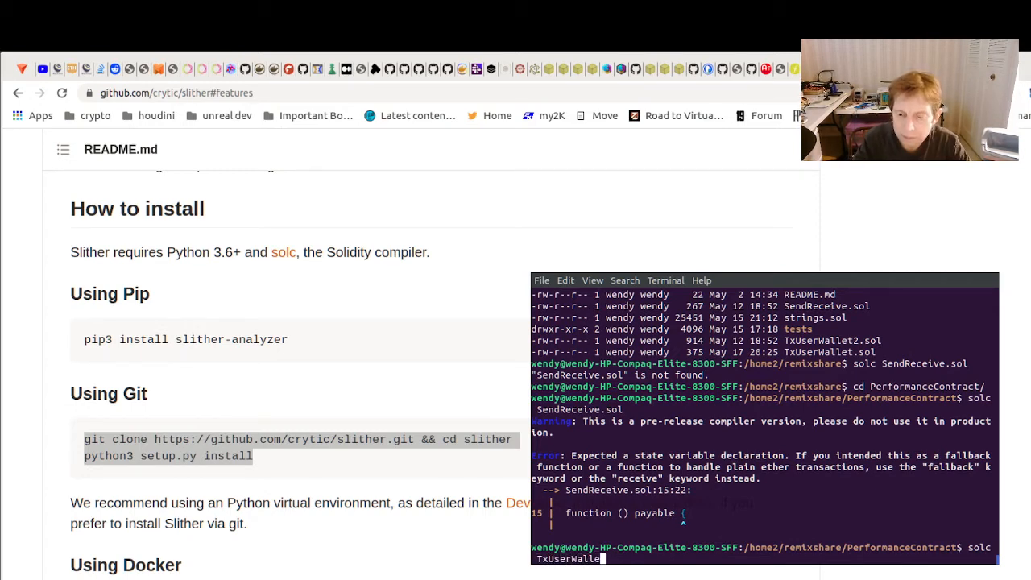
pyautogui.write('.sol')
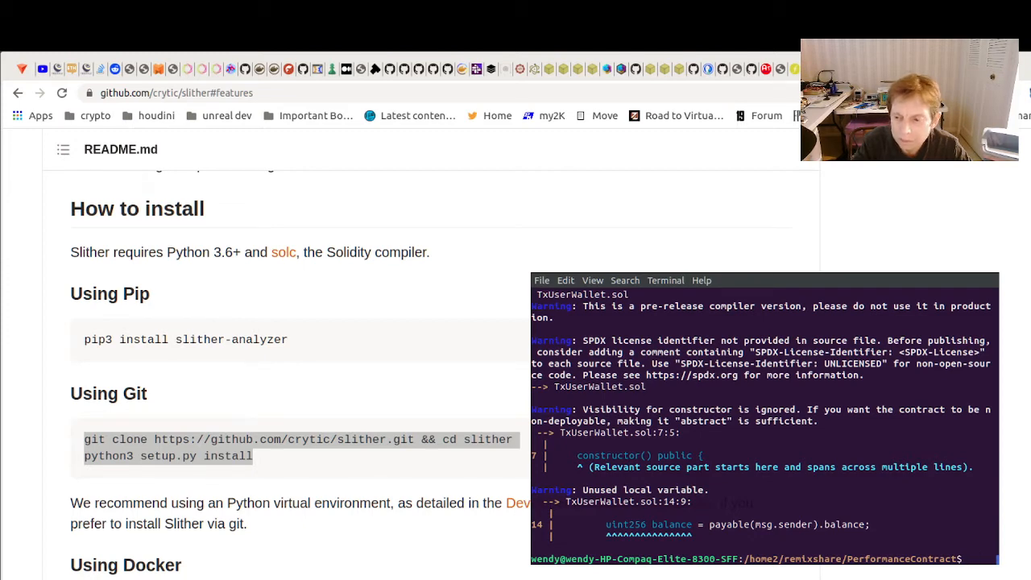
pyautogui.write('ls')
pyautogui.write('s')
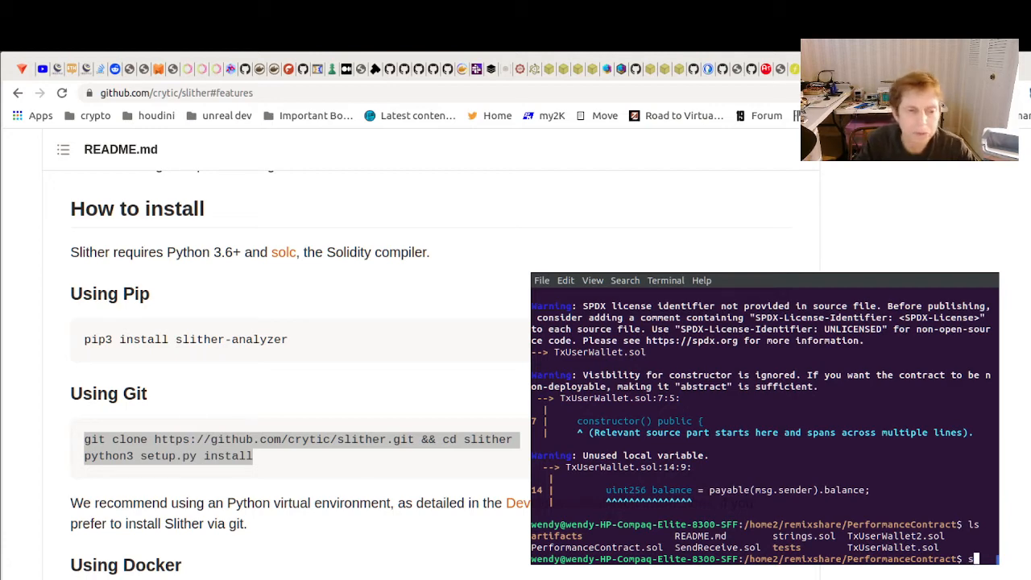
# Step: Analyze TxUserWallet.sol with Slither, getting 4 results from 75 detectors, then list the folder
pyautogui.write('lt')
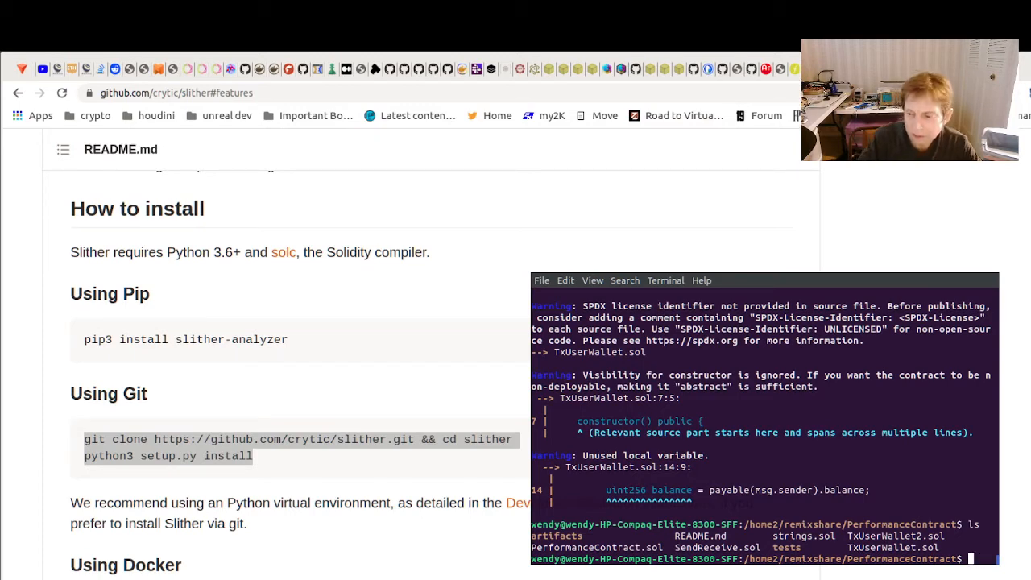
pyautogui.write('solc TxUserWallet.sol')
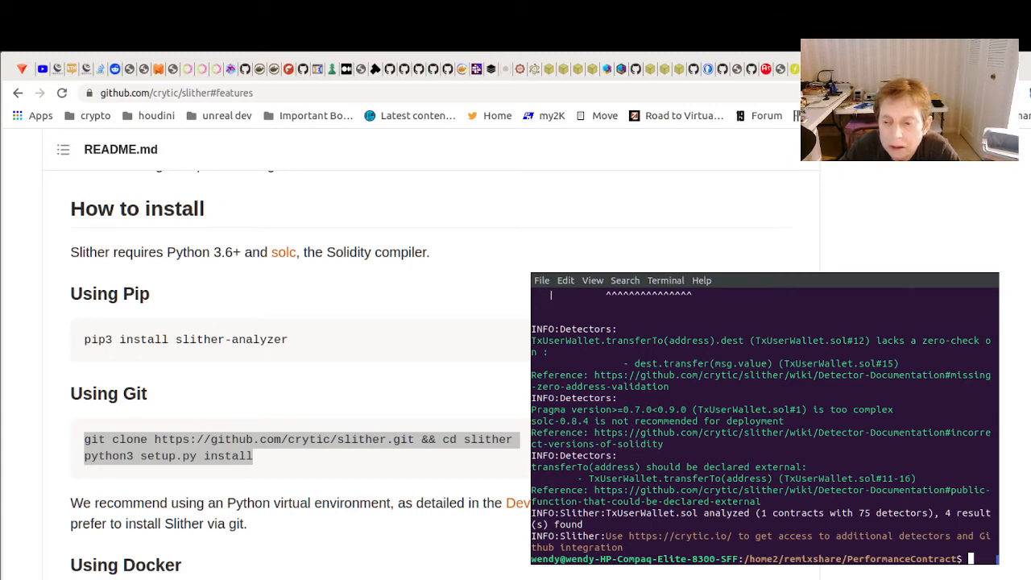
pyautogui.write('ls')
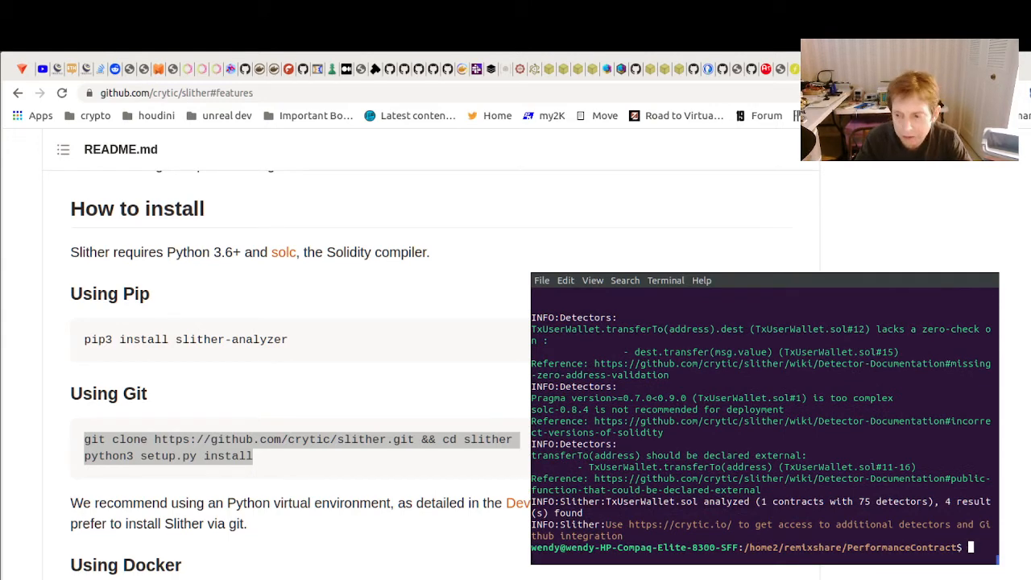
pyautogui.write('ls')
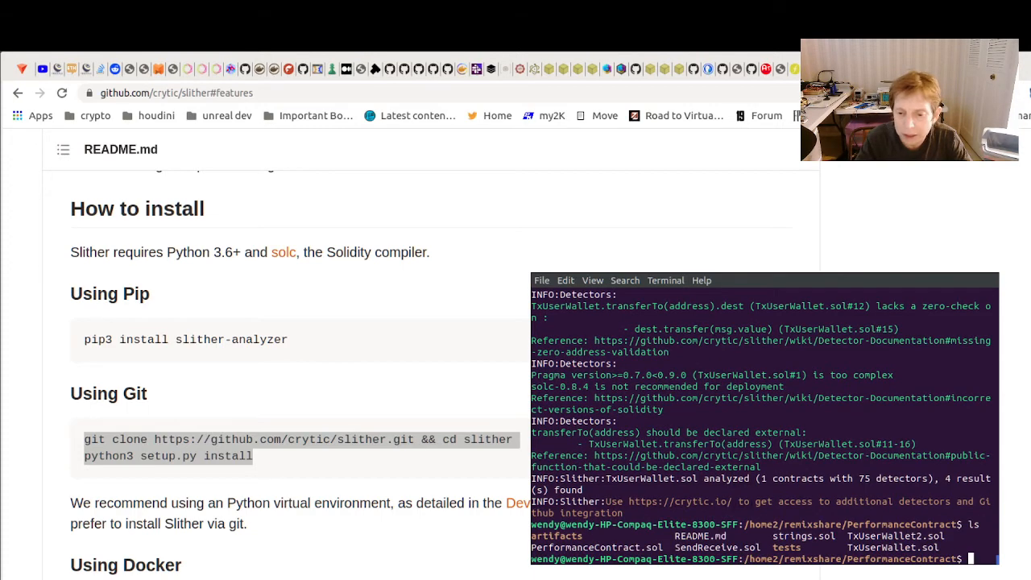
# Step: Run Slither on PerformanceContract.sol and scroll through its reentrancy, dead code and assembly findings
pyautogui.write('slither TxUserWallet.sol')
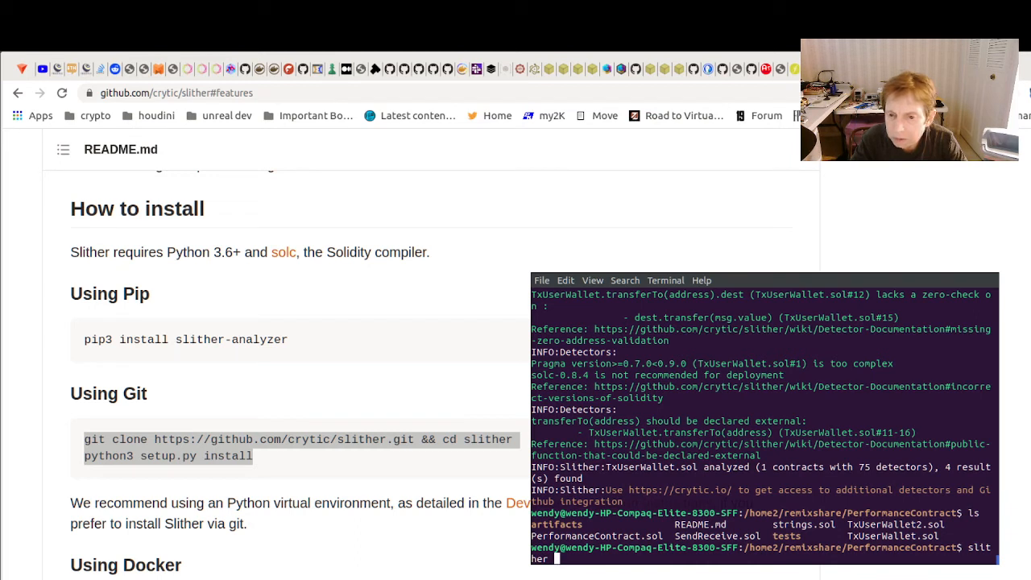
pyautogui.write('Per')
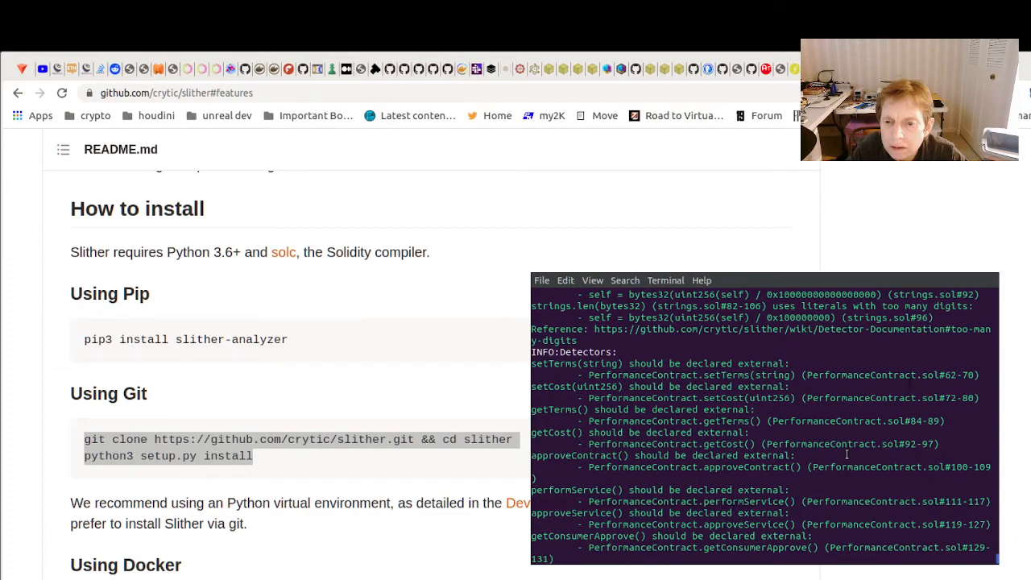
pyautogui.scroll(-3)
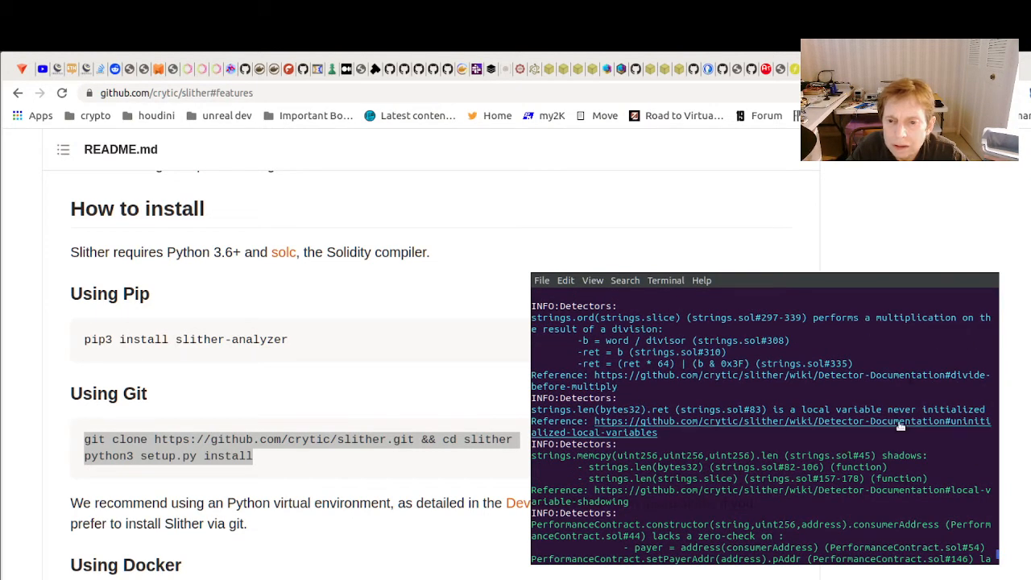
pyautogui.moveTo(763, 382)
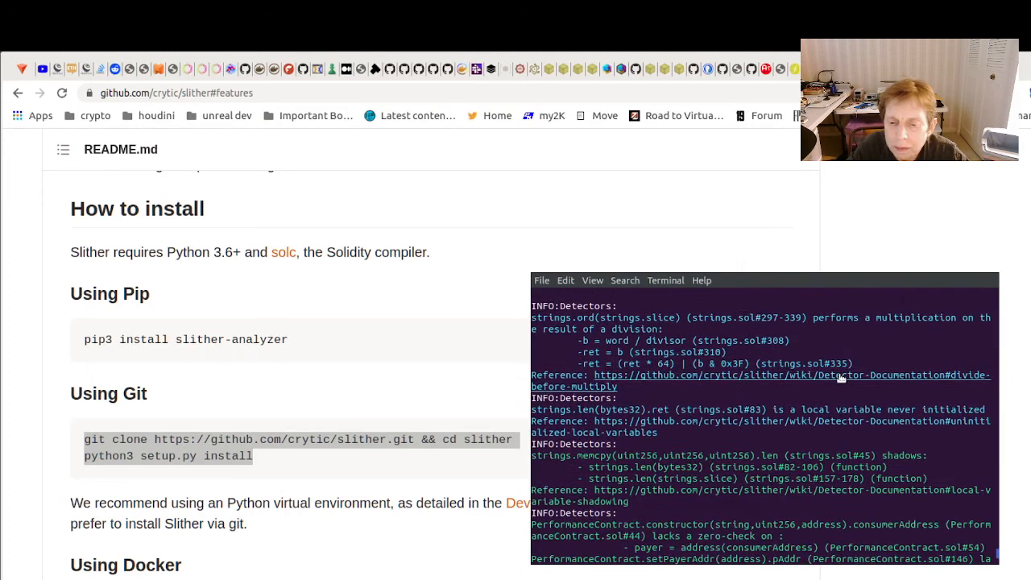
pyautogui.scroll(-3)
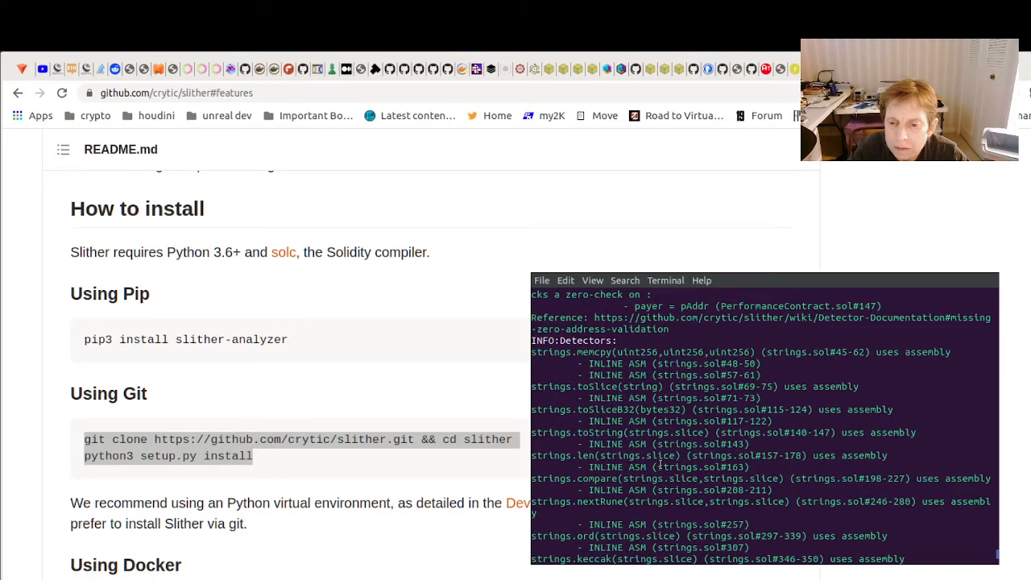
pyautogui.scroll(-3)
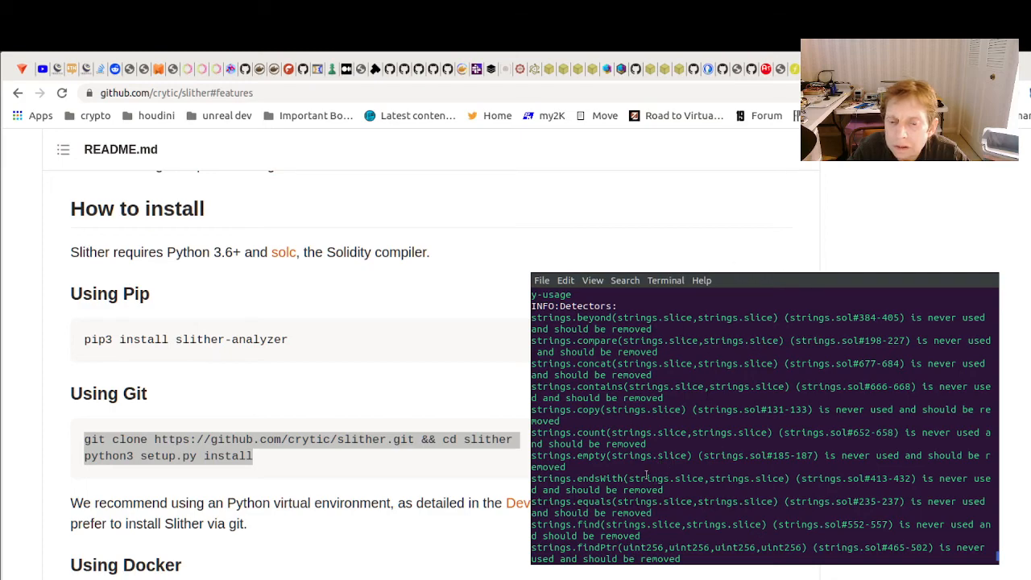
pyautogui.scroll(-3)
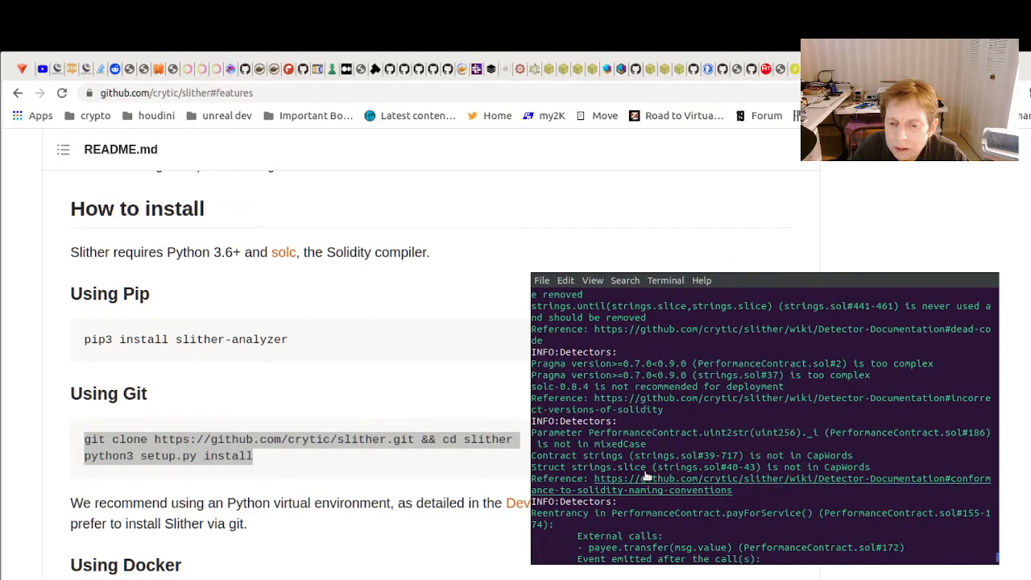
pyautogui.scroll(-3)
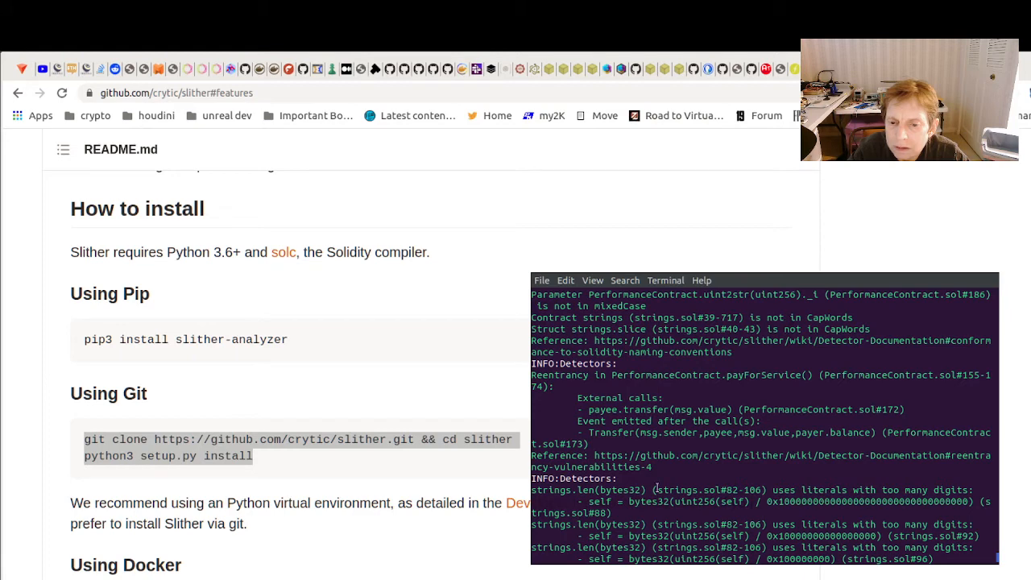
pyautogui.scroll(-3)
pyautogui.write('python3 setup.py install')
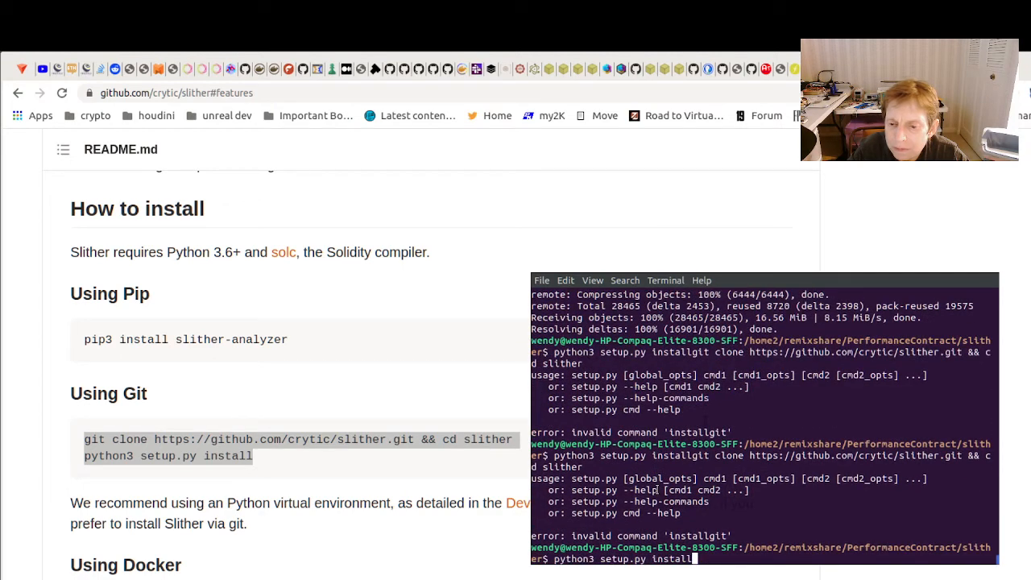
# Step: Abandon the retyped Slither install command, leaving blank prompts in the slither folder
pyautogui.press('Return')
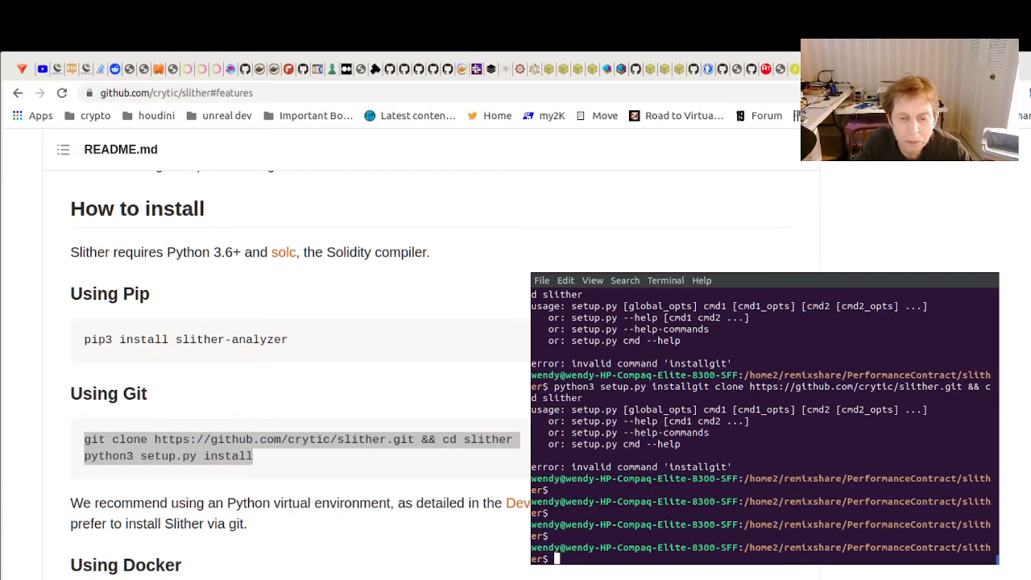
pyautogui.scroll(-3)
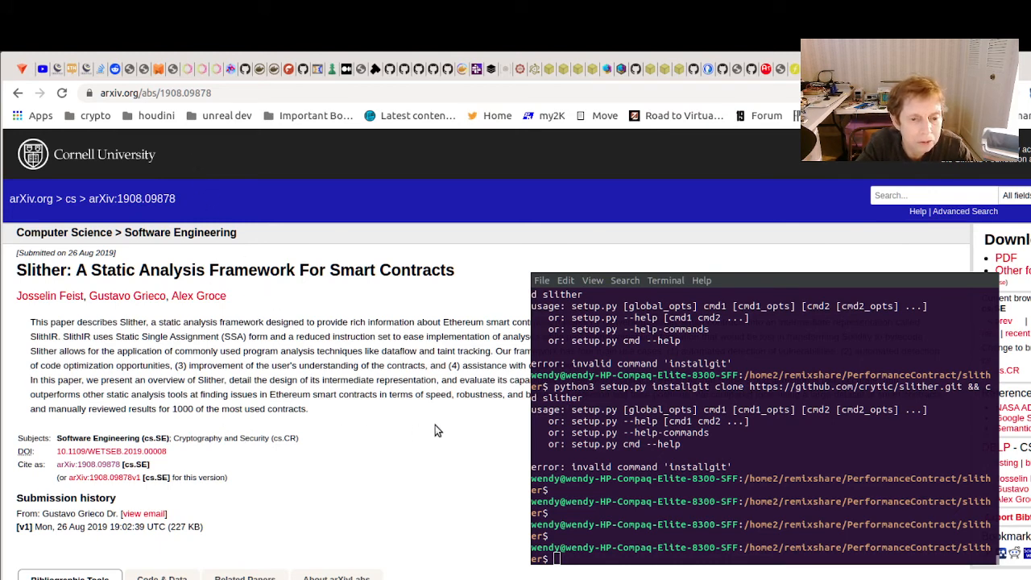
pyautogui.moveTo(467, 432)
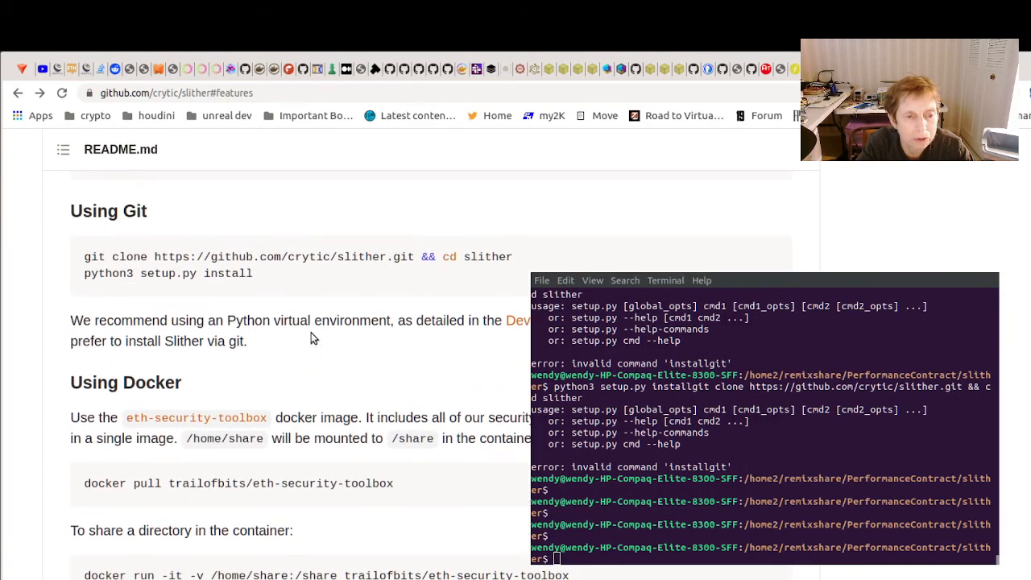
pyautogui.moveTo(201, 303)
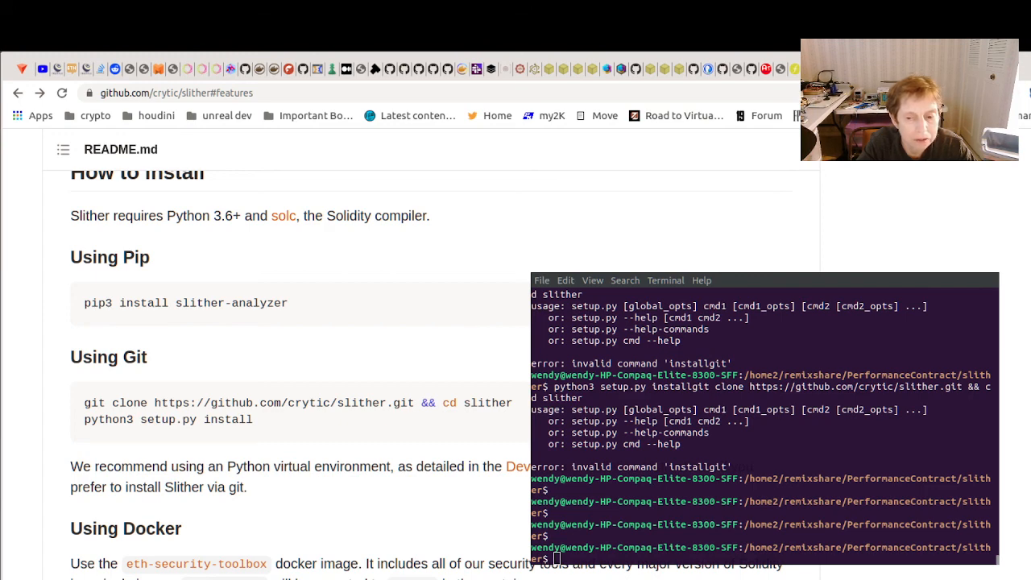
pyautogui.moveTo(514, 573)
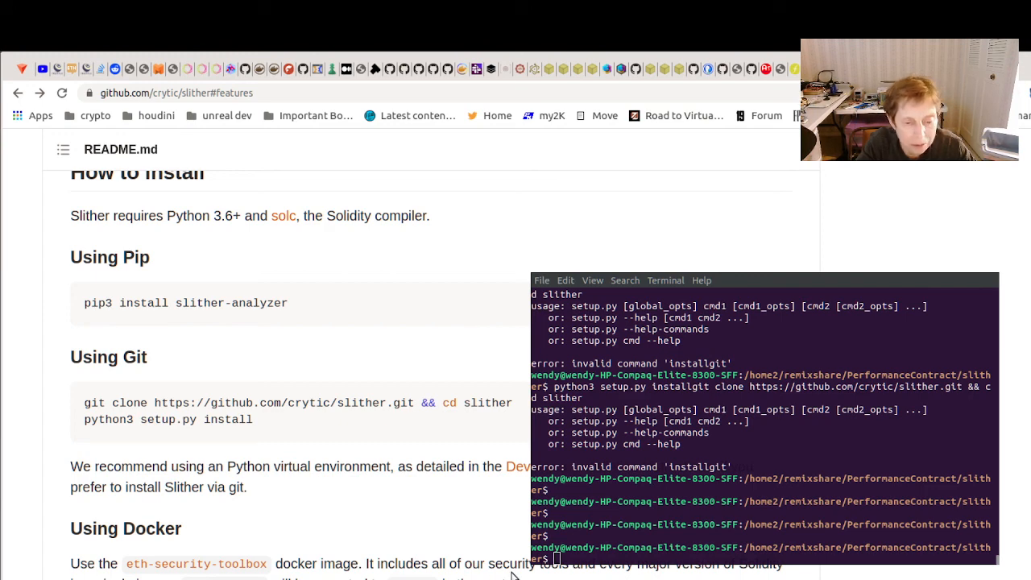